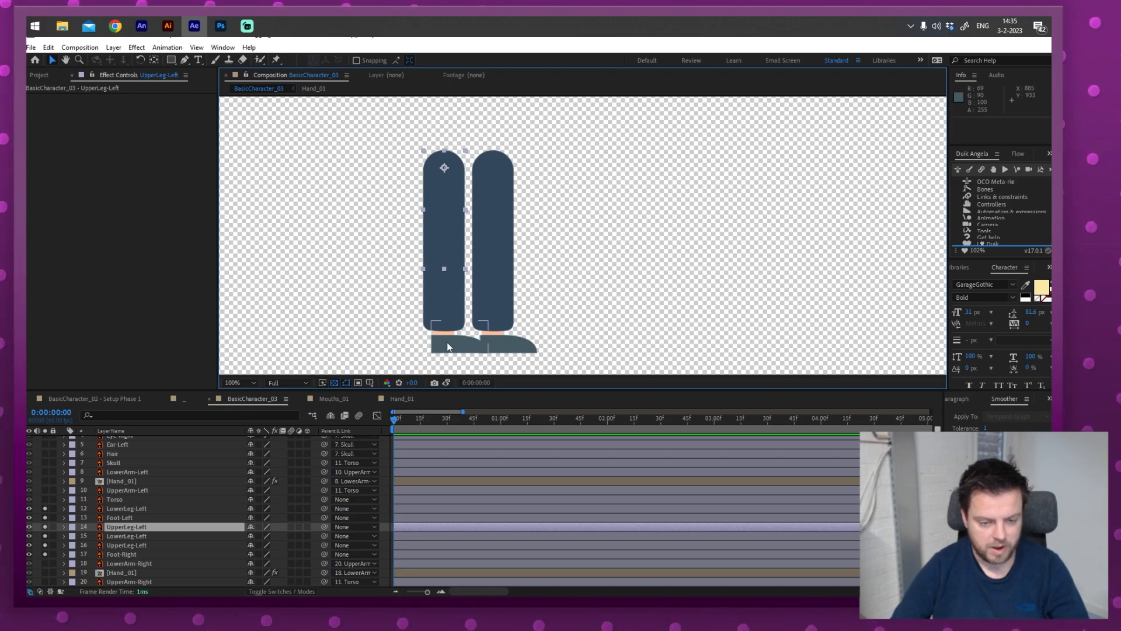
Step: Parent both Foot layers to their lower legs and each lower leg to its upper leg
left_click(118, 516)
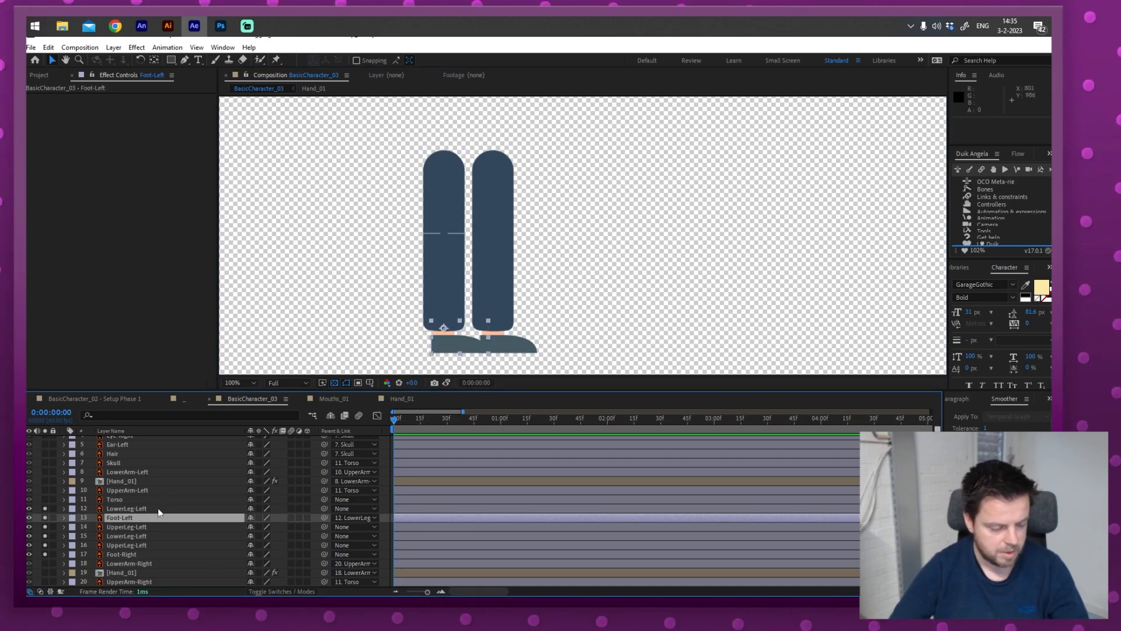
left_click(127, 509)
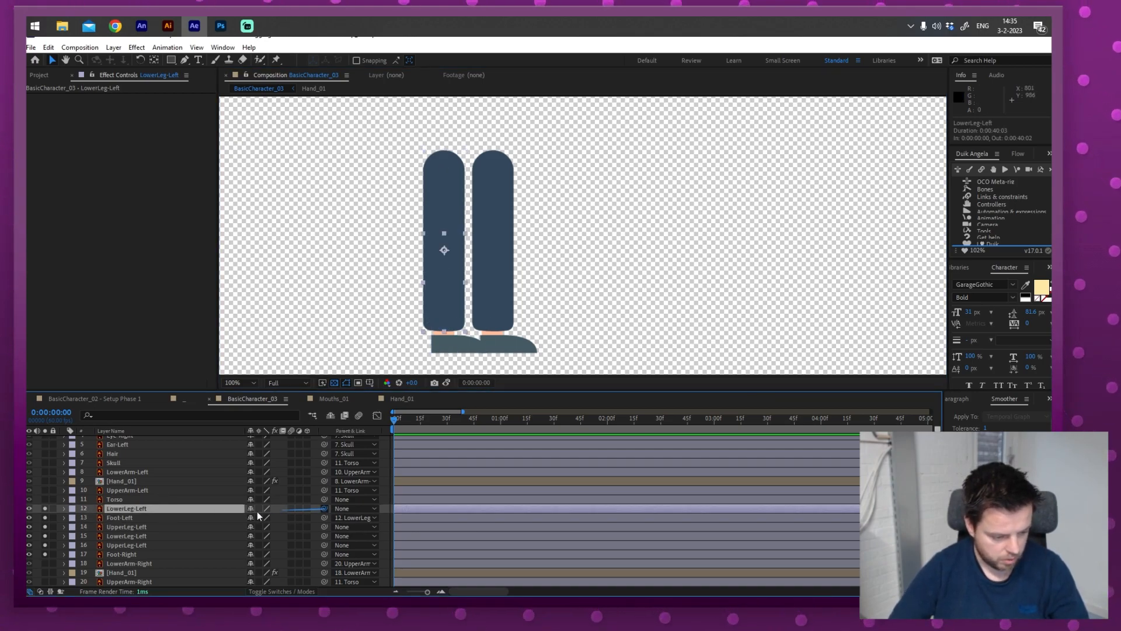
left_click_drag(325, 508, 172, 527)
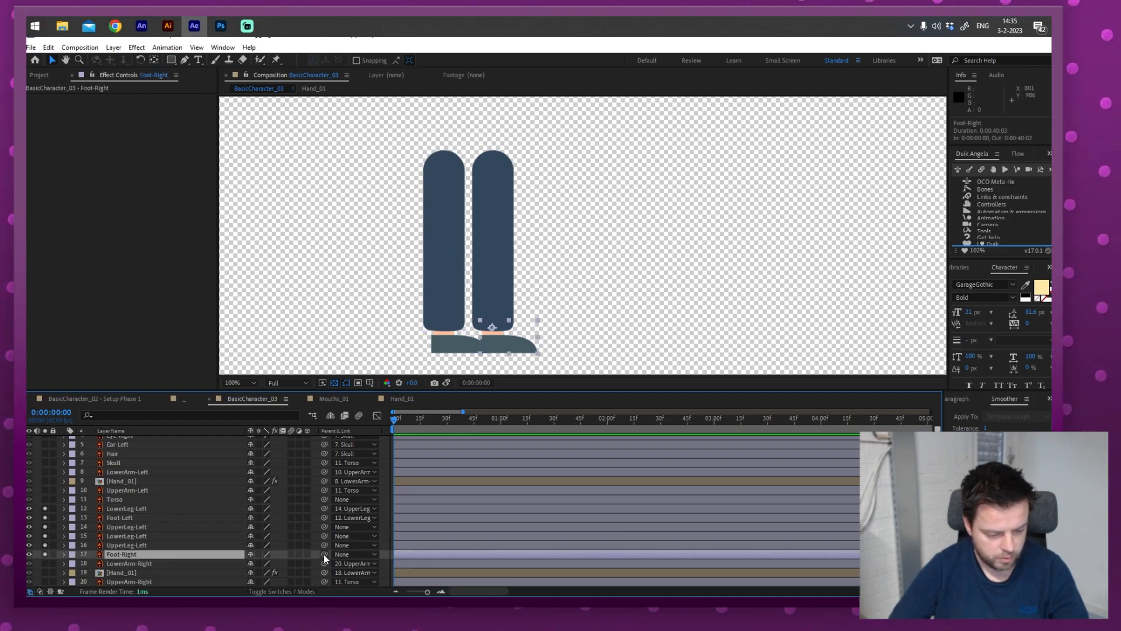
left_click(127, 535)
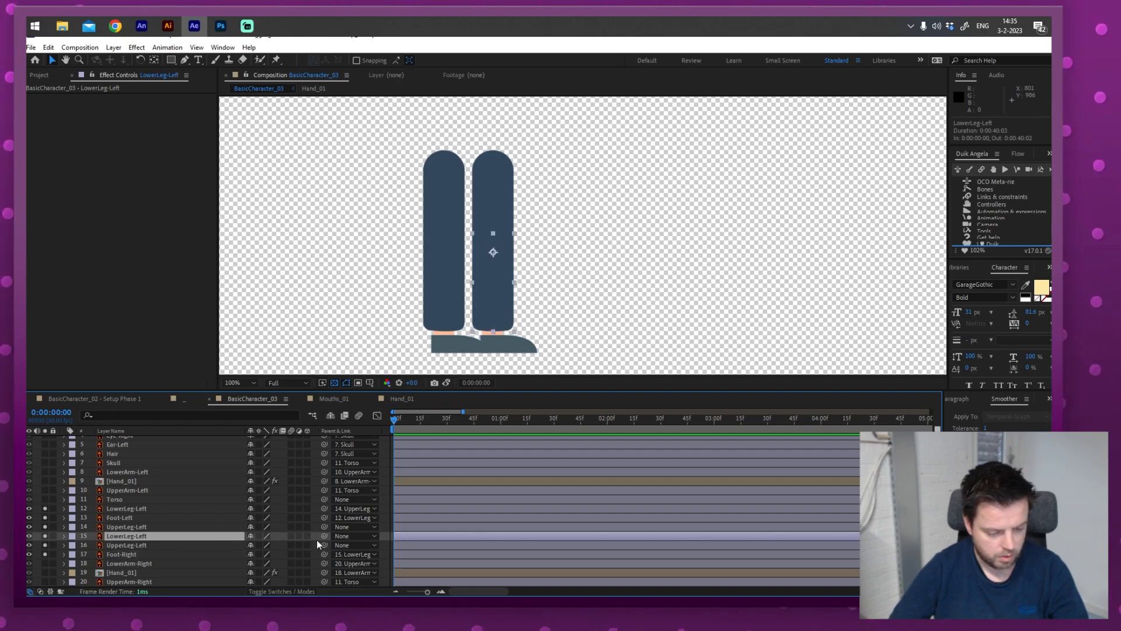
left_click(126, 544)
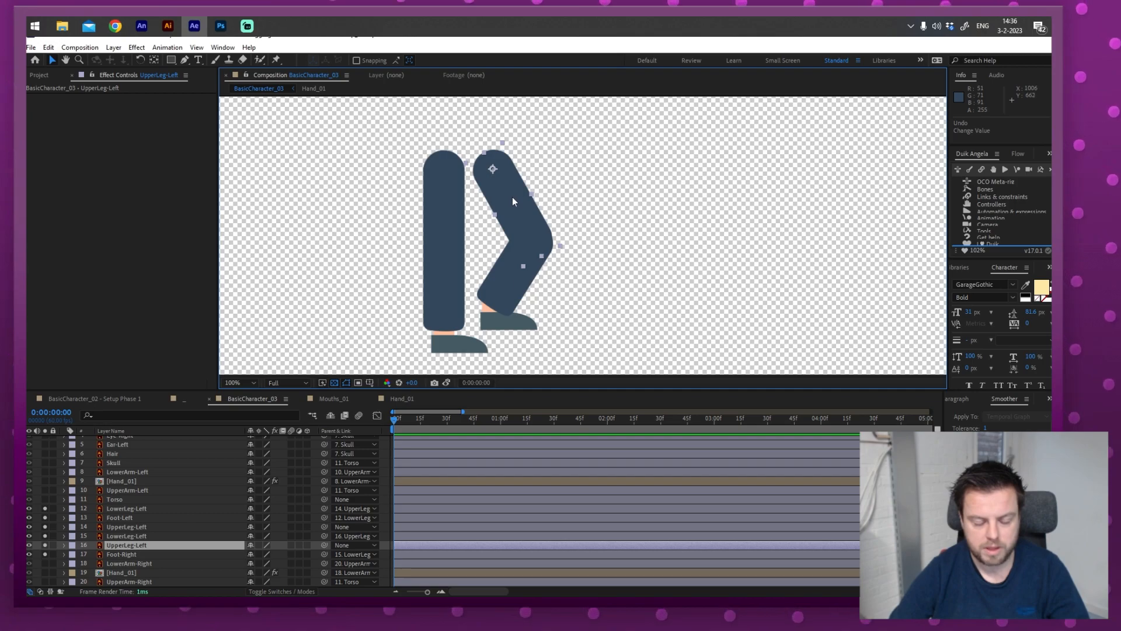
Step: Keyframe the second thigh's rotation and position at frame 0, then raise it at frame 12
left_click_drag(492, 169, 492, 191)
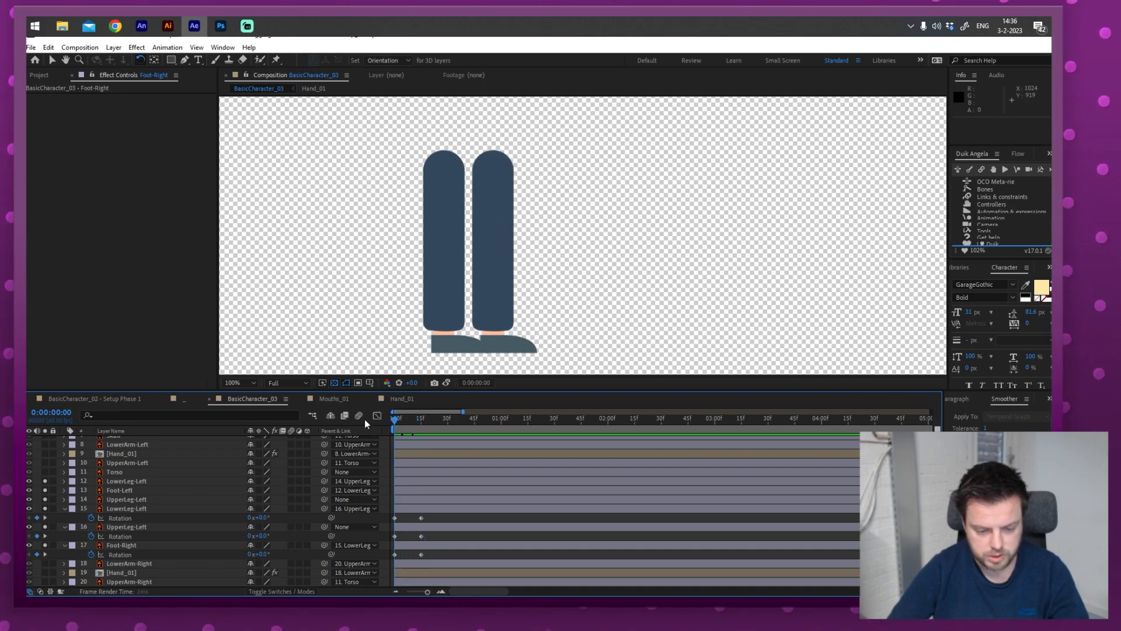
left_click(127, 526)
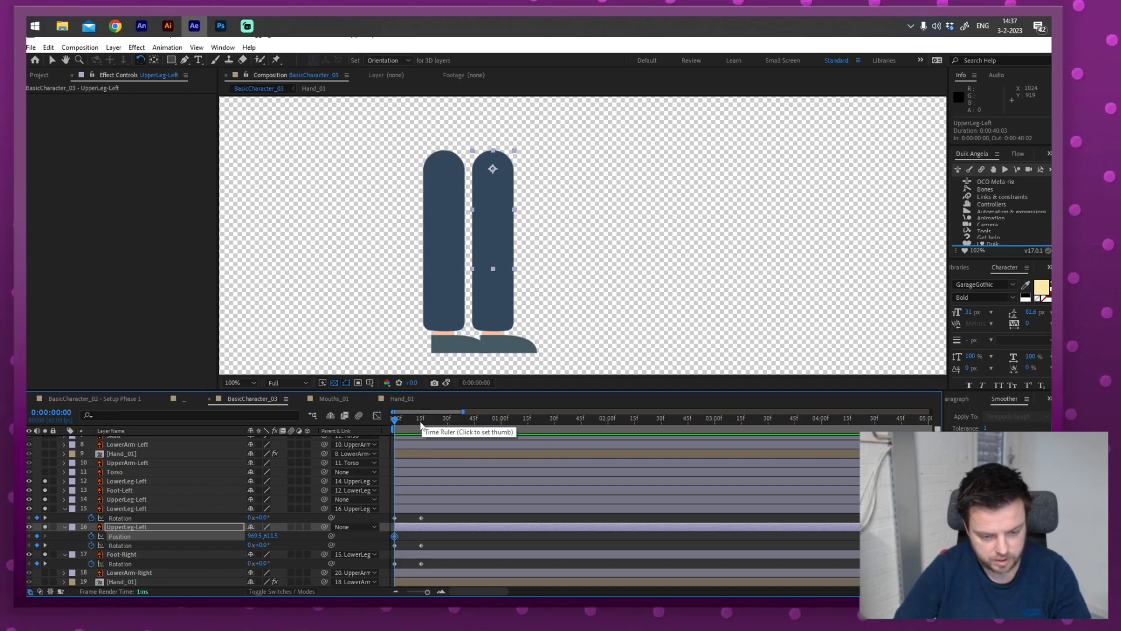
left_click_drag(394, 418, 421, 418)
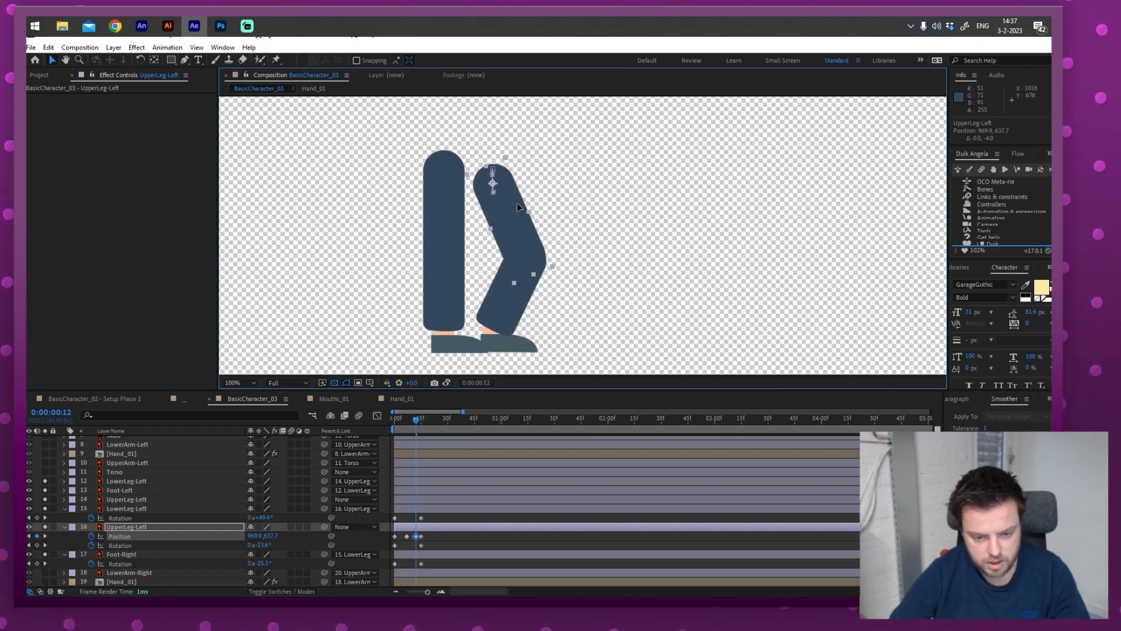
left_click_drag(416, 417, 397, 418)
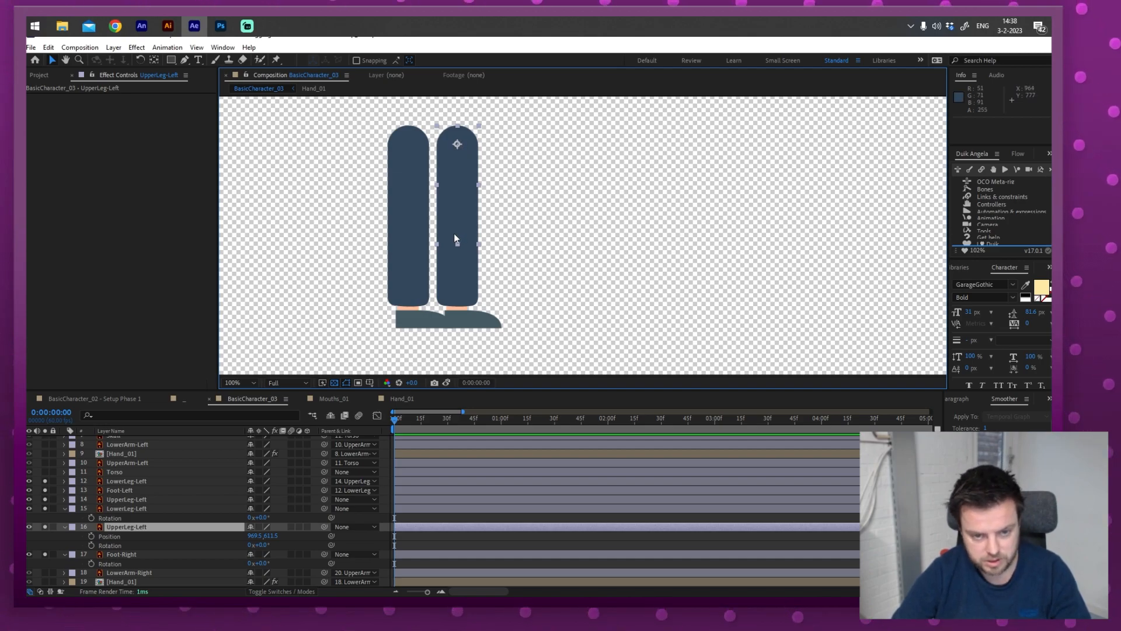
Step: Clear the second leg's parenting and adjust the upper leg's pivot at the hip
left_click(121, 554)
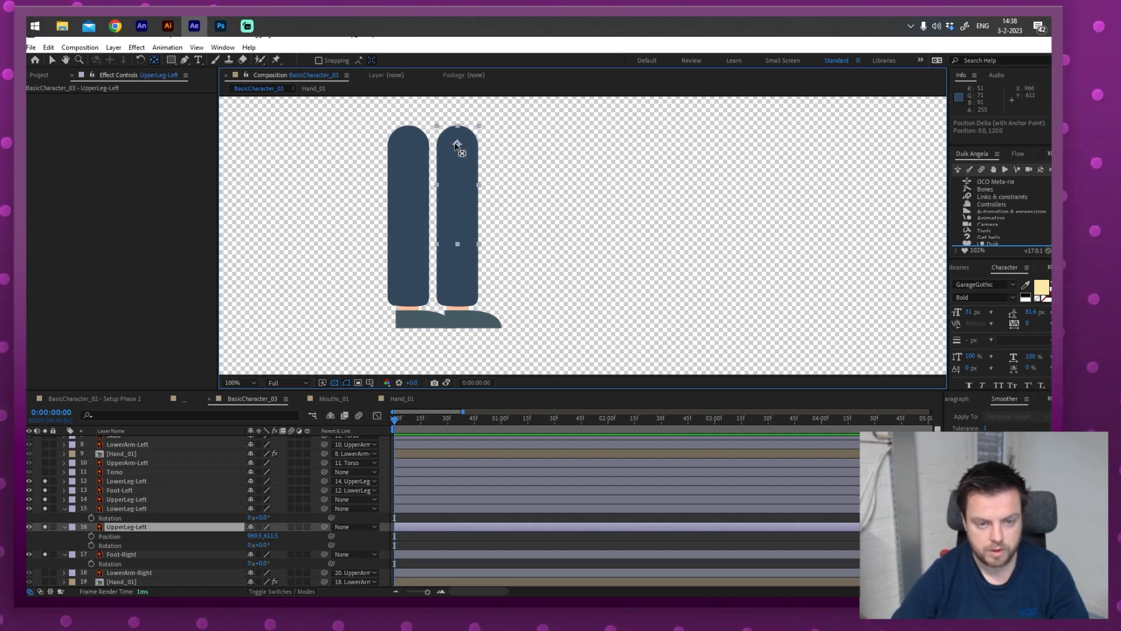
double_click(126, 526)
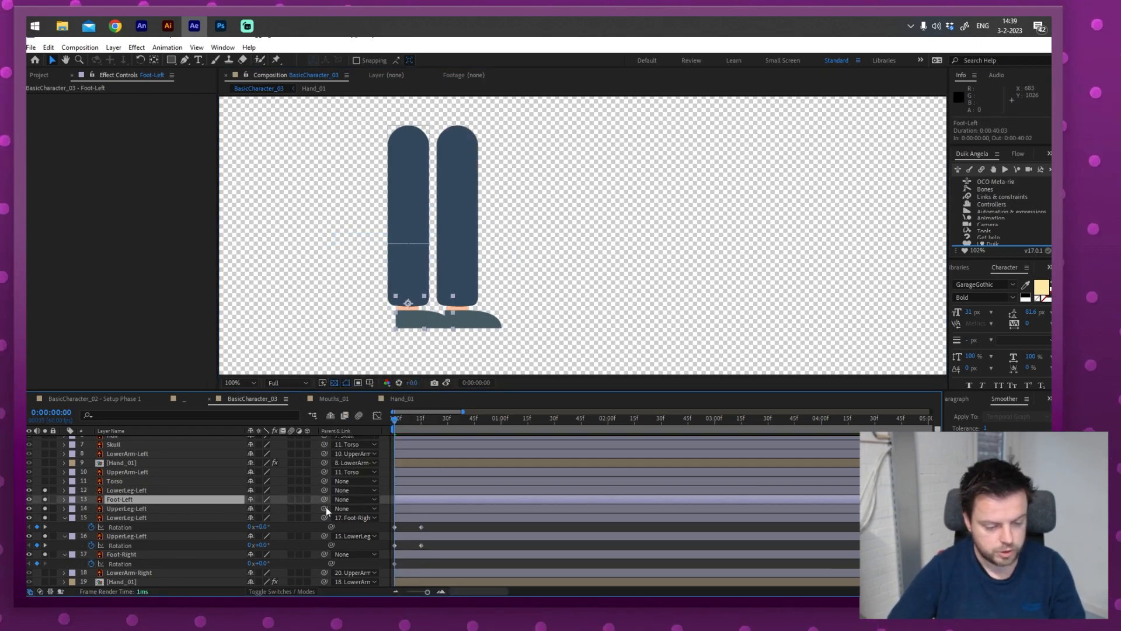
Step: Parent the left leg chain to Foot-Left, keyframe the Torso's position, and preview the walk
left_click(127, 490)
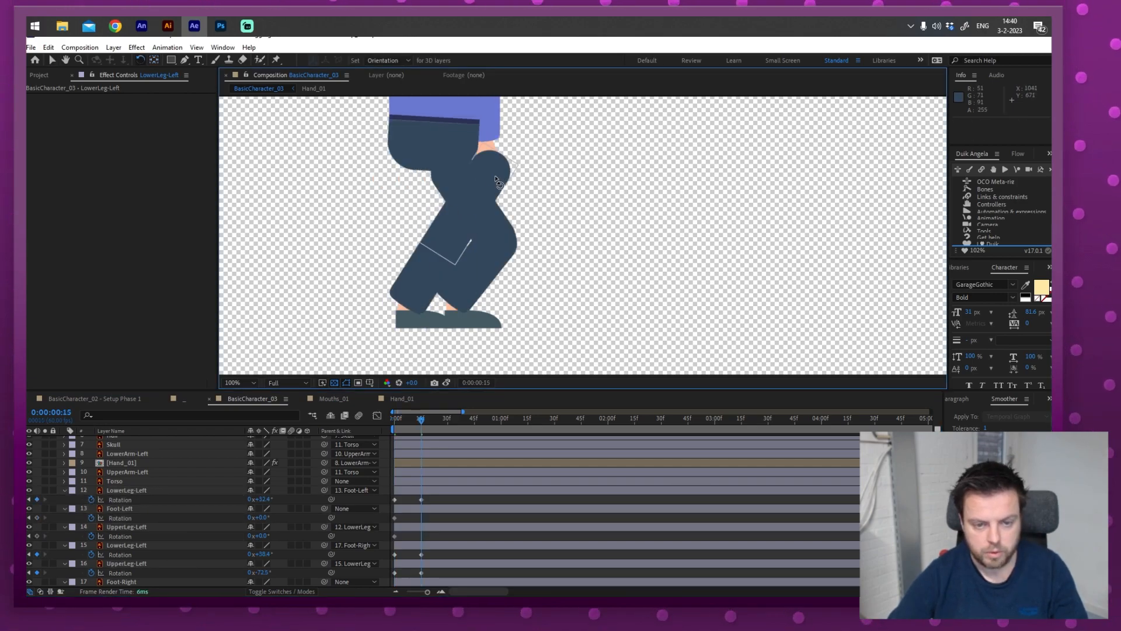
left_click(115, 481)
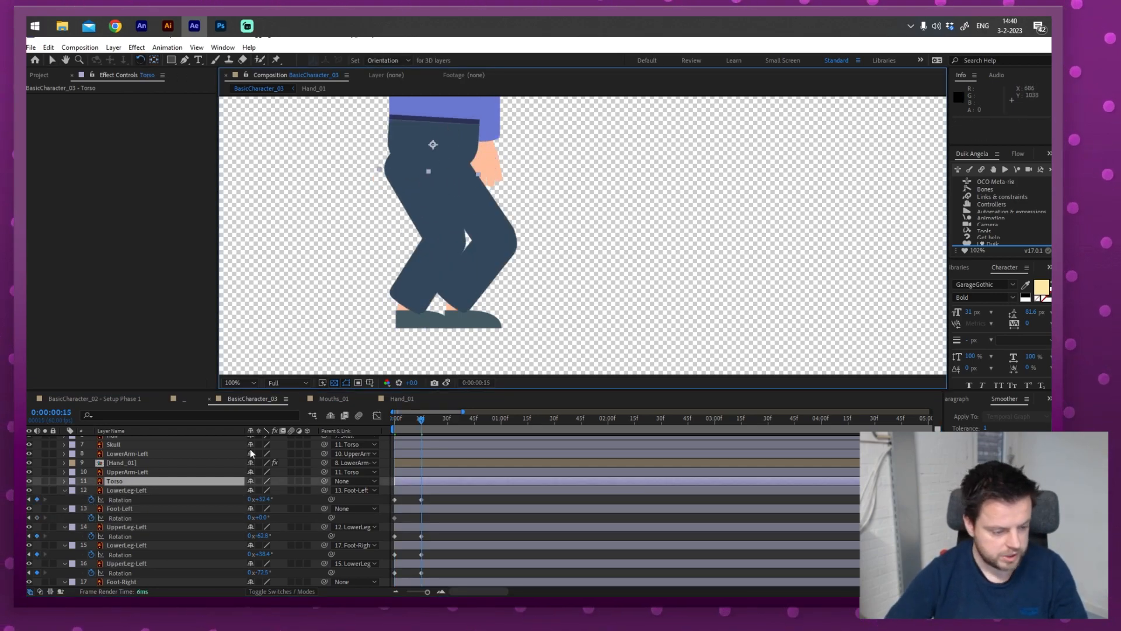
left_click(91, 491)
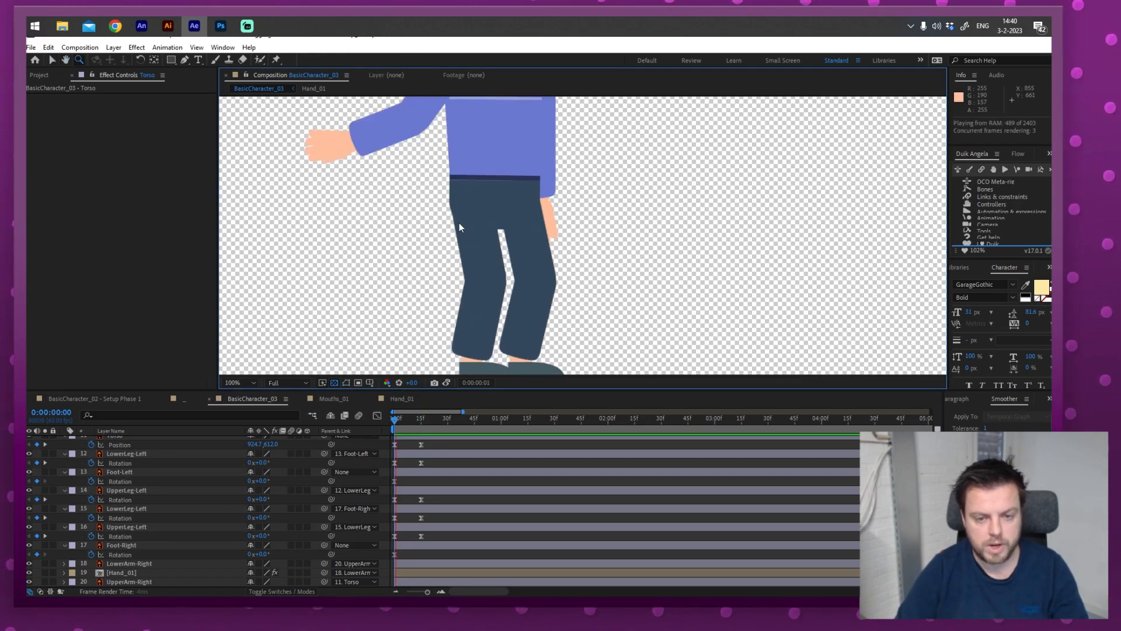
left_click(127, 489)
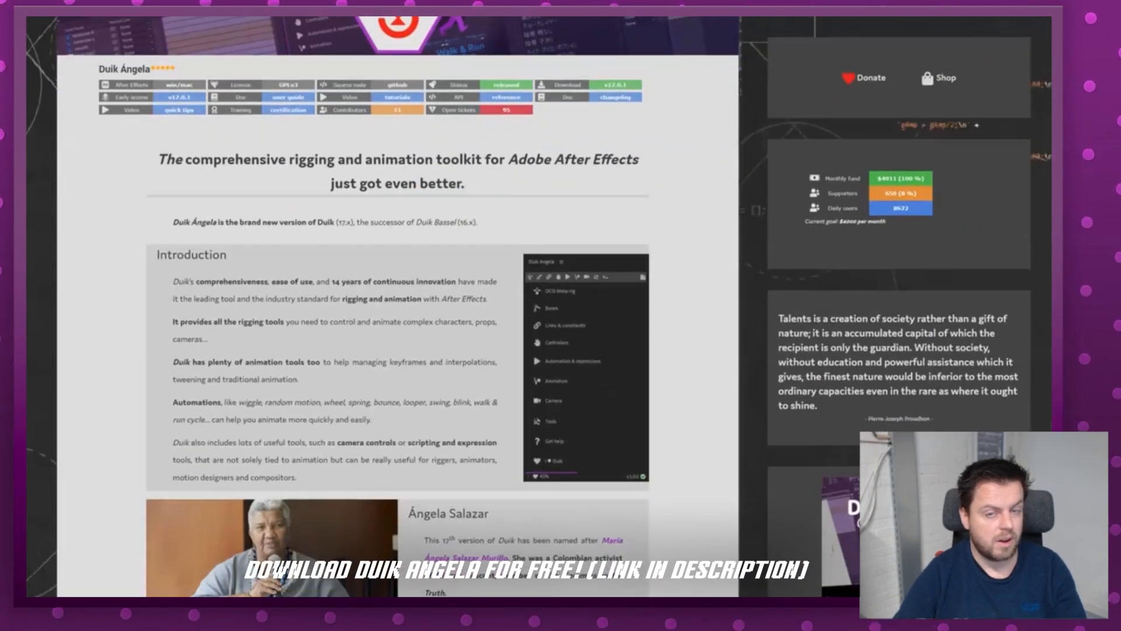
Step: Scroll through the Duik Angela toolkit introduction page
scroll("down", 3)
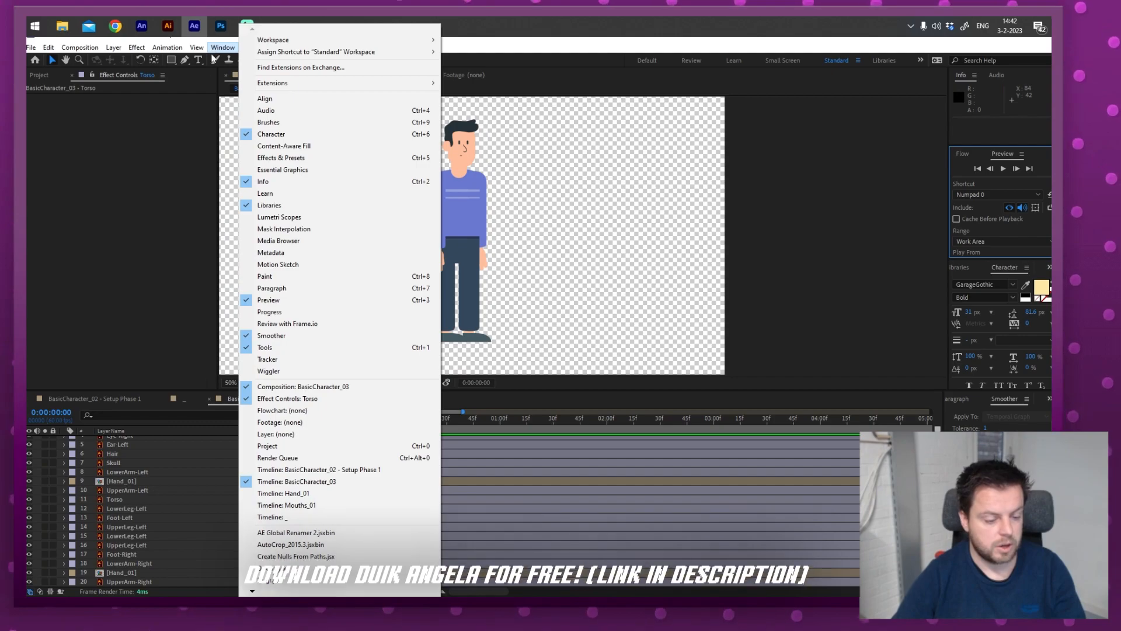
mouse_move(283, 493)
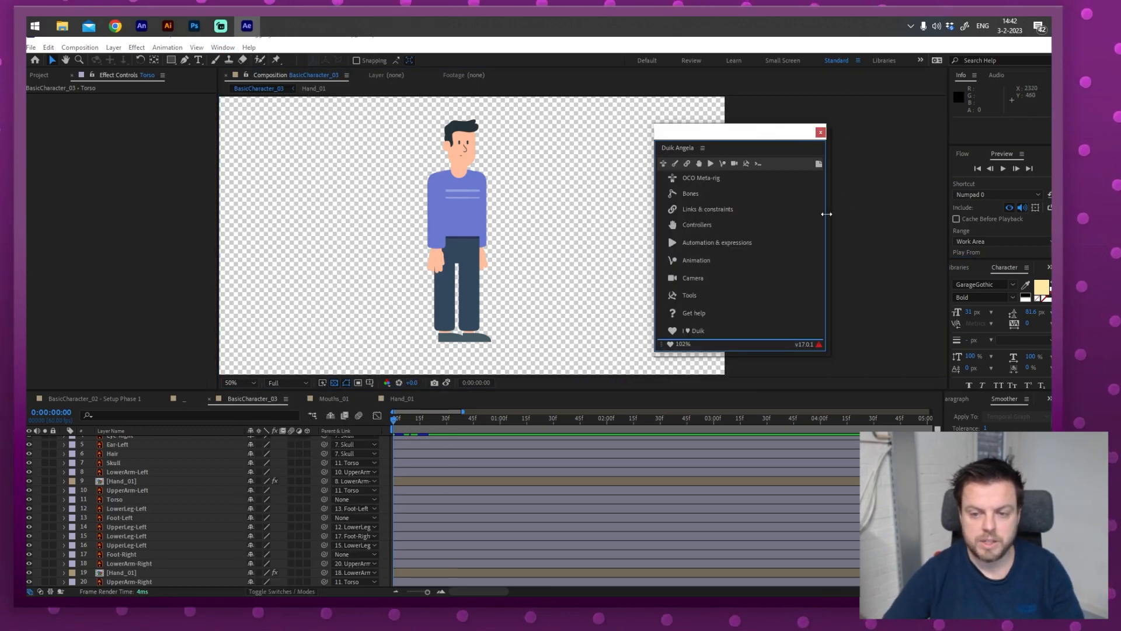
mouse_move(763, 284)
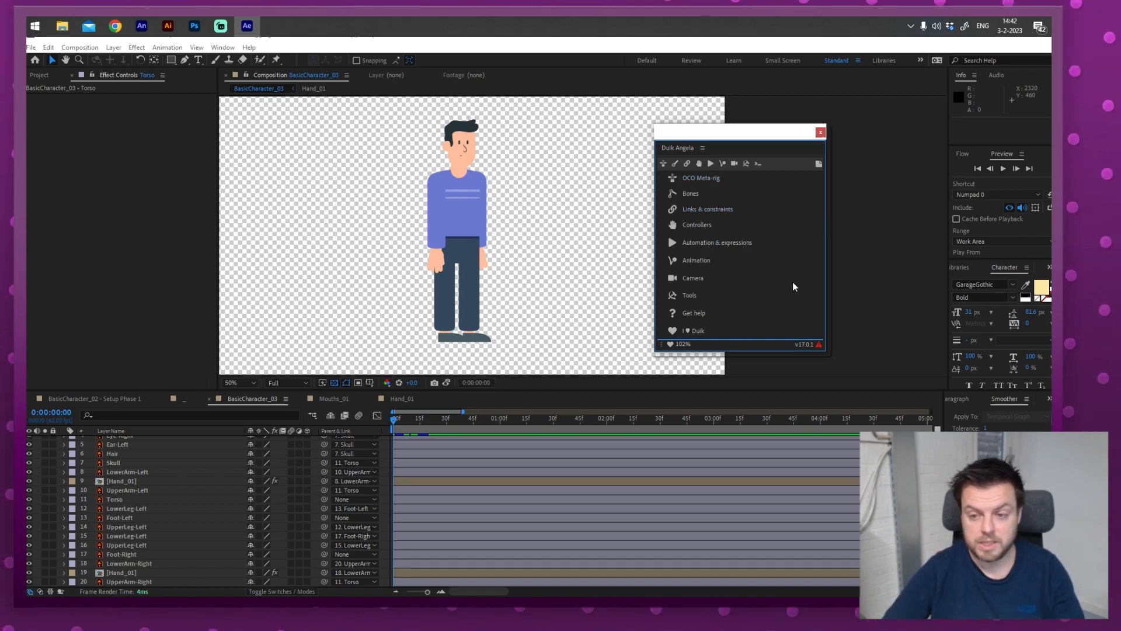
Step: Show Duik Angela's bone creation tools in the floating panel
left_click(695, 259)
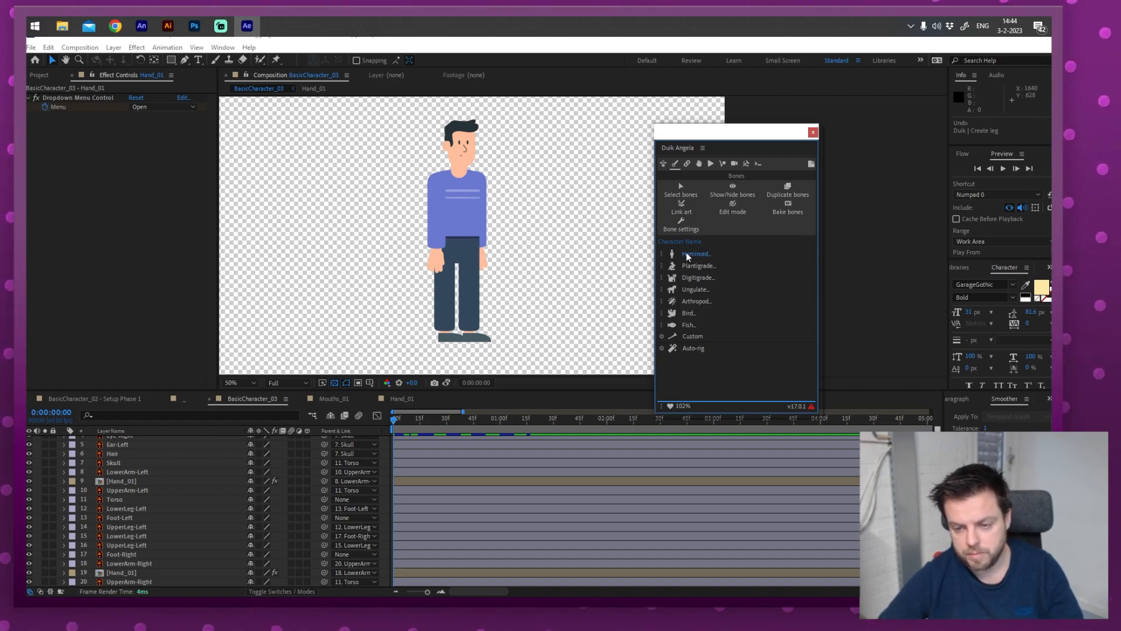
mouse_move(697, 254)
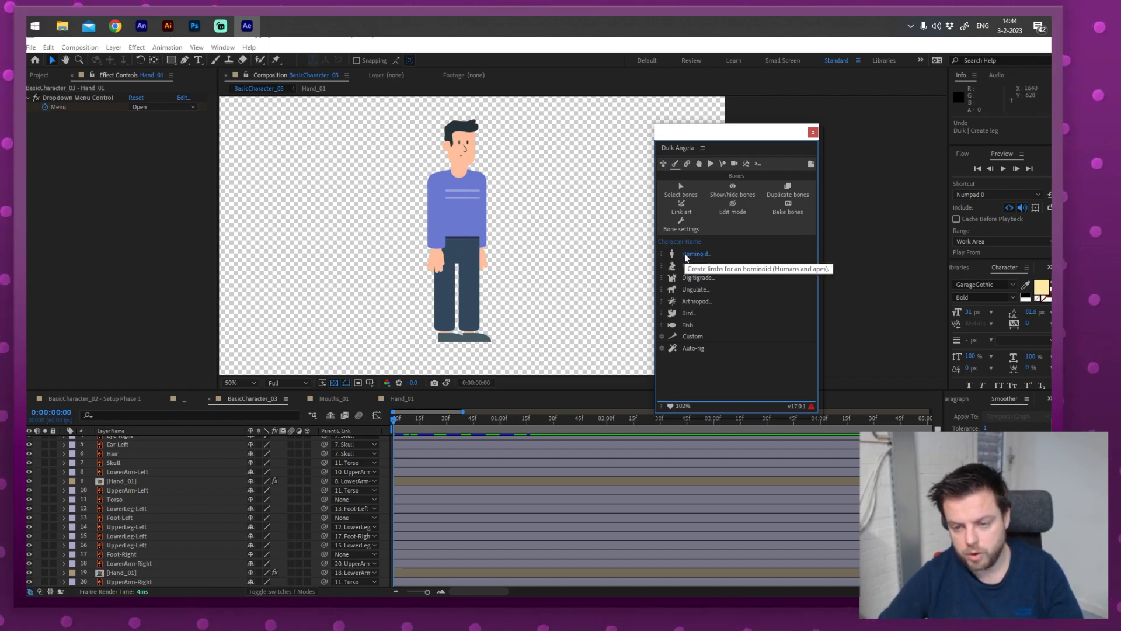
Step: Place a Duik human leg bone chain on the right leg and link Foot-Right to its bone
left_click(695, 254)
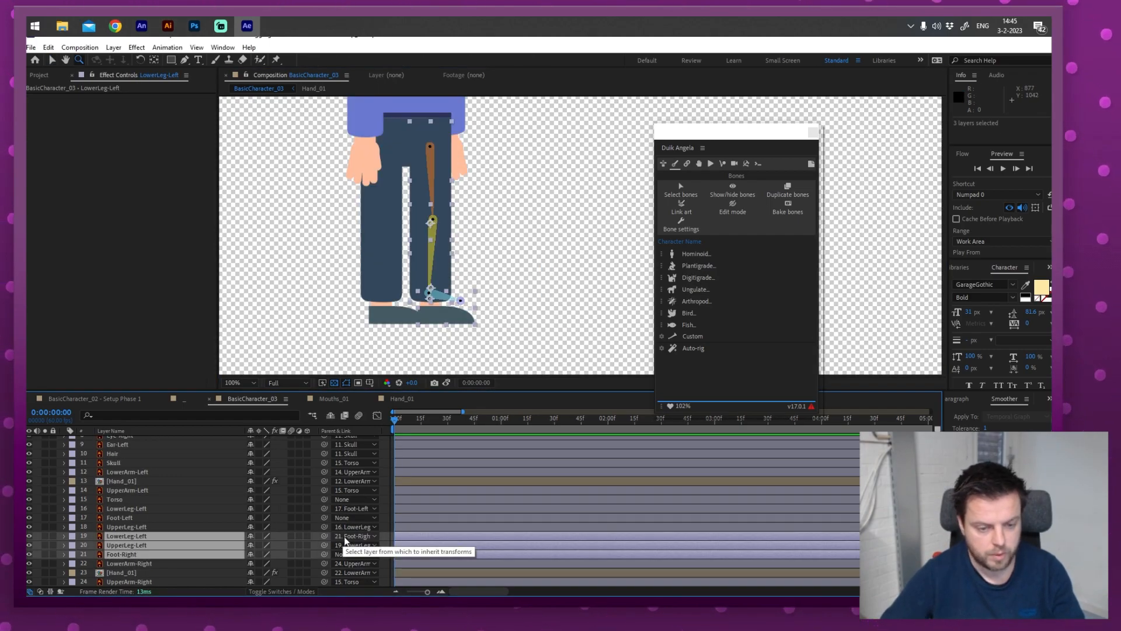
left_click(356, 536)
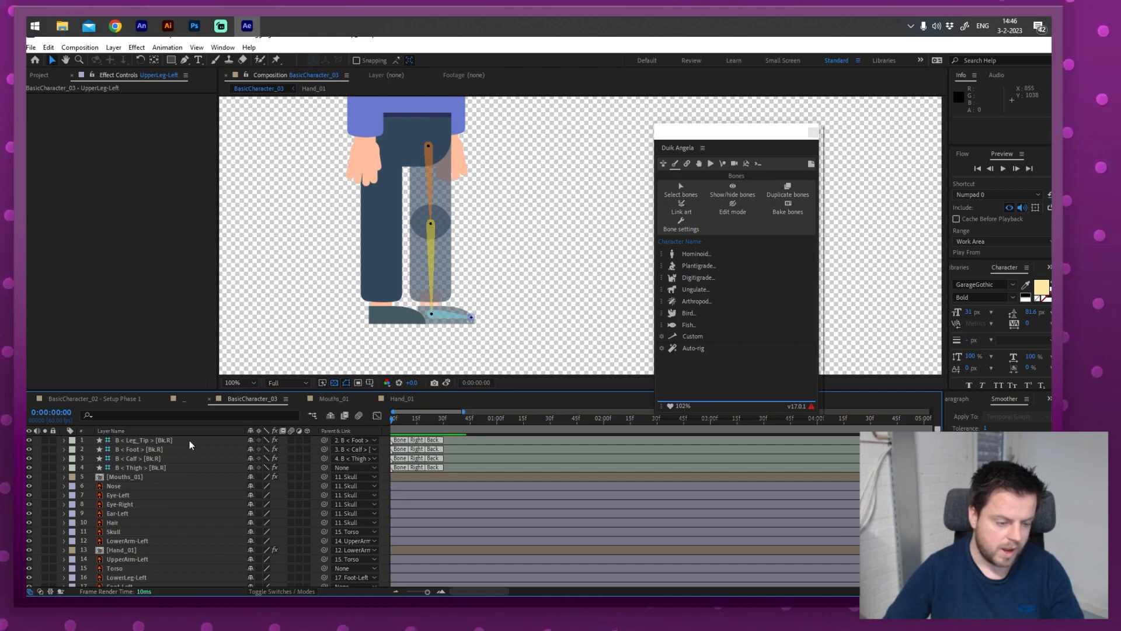
left_click(143, 440)
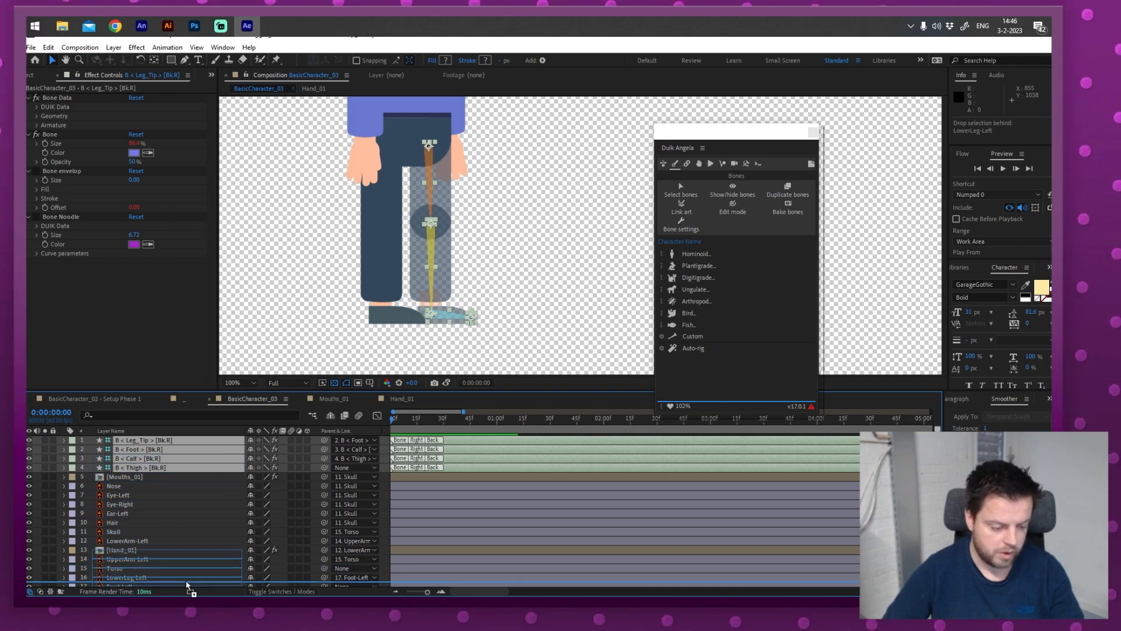
scroll("down", 3)
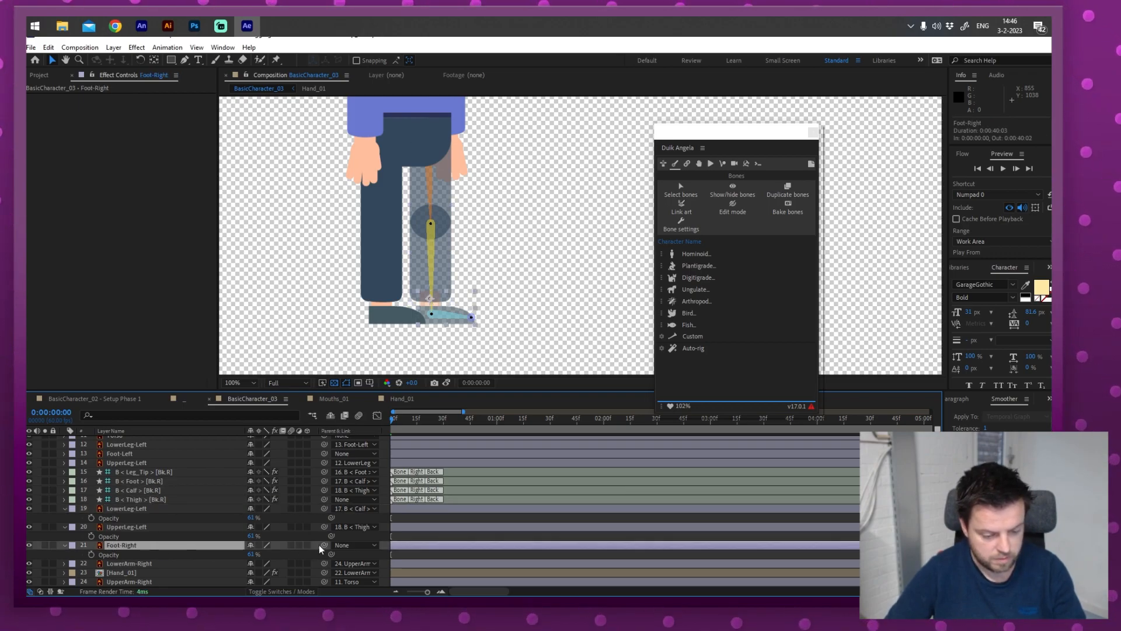
left_click(143, 471)
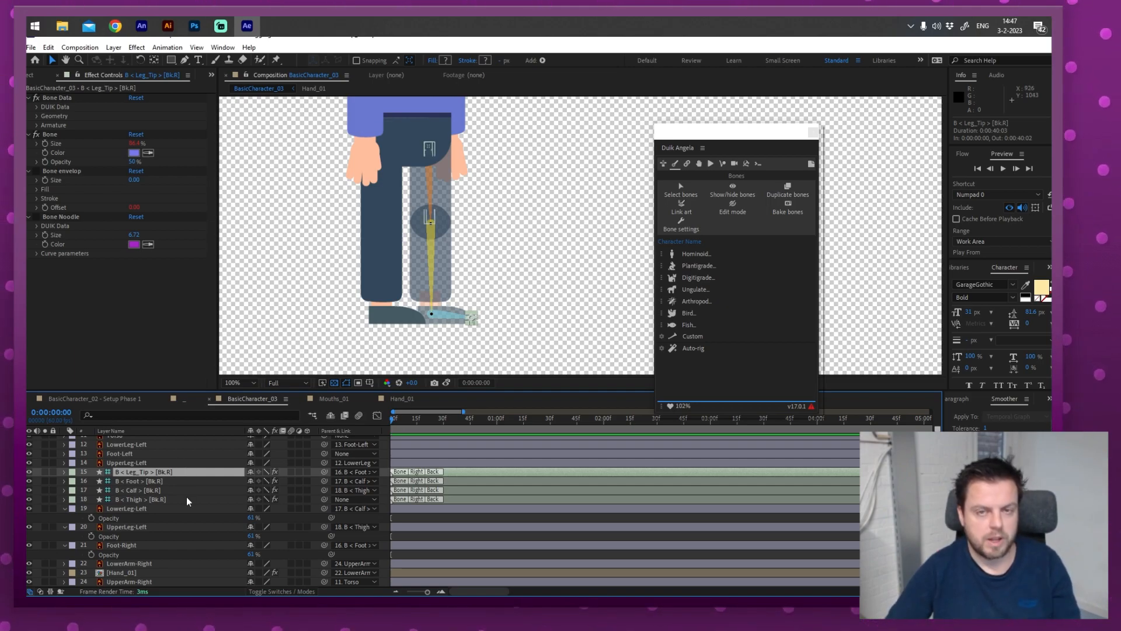
Step: Test-bend the right leg by dragging its foot bone, then return to the straight pose
left_click(140, 490)
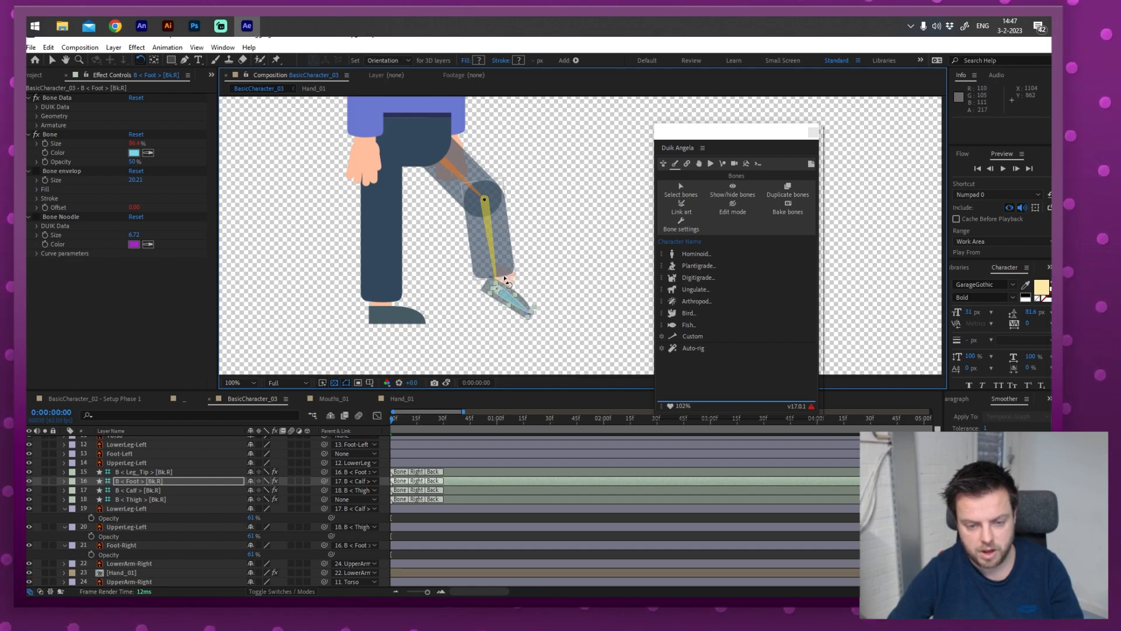
left_click_drag(515, 293, 550, 265)
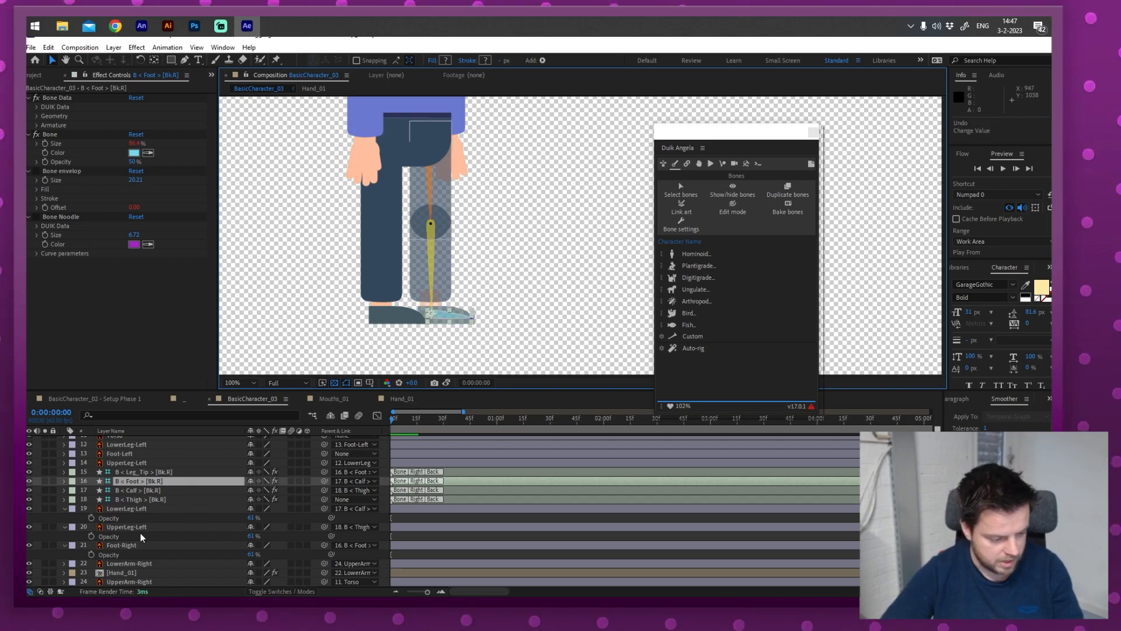
left_click(121, 545)
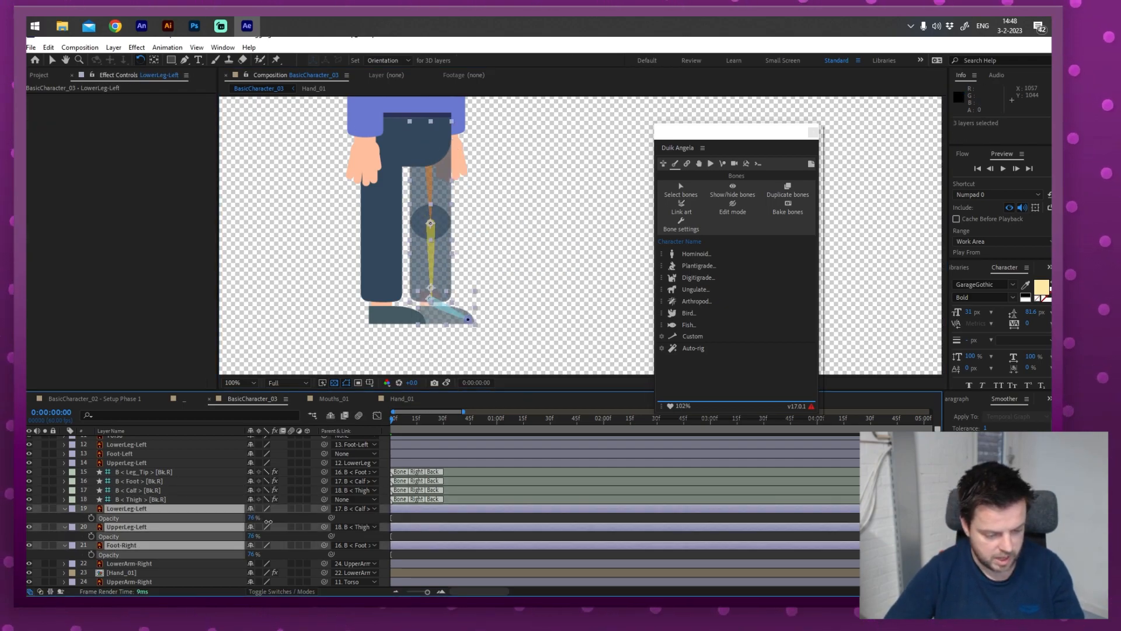
Step: Auto-rig the right leg's bones, then select and drag its foot controller to inspect the IK
left_click(136, 471)
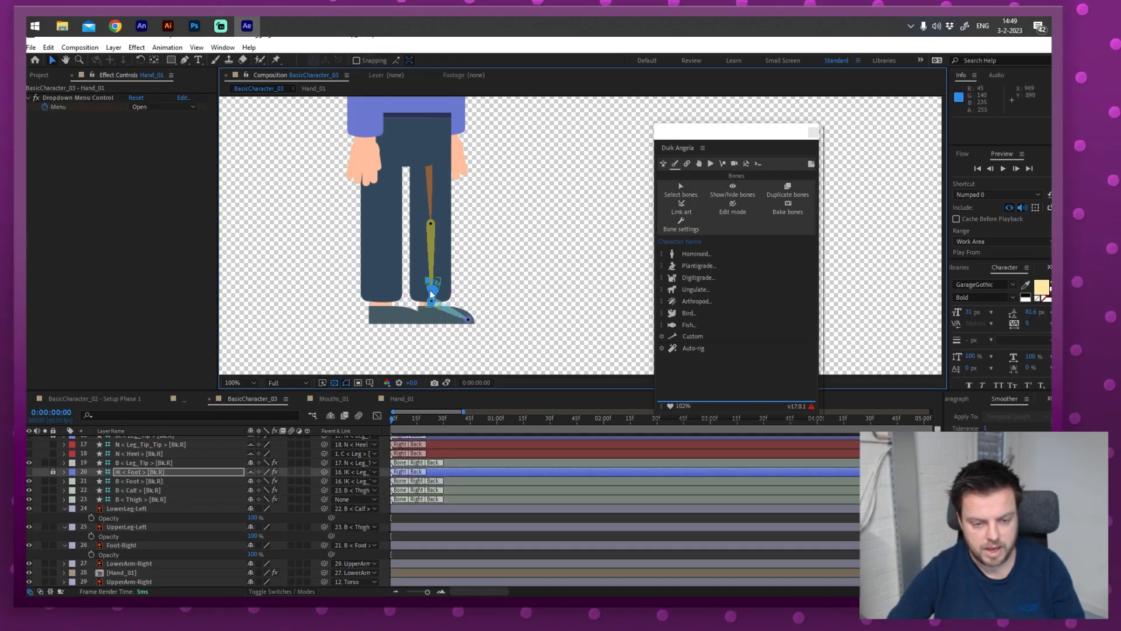
left_click(429, 293)
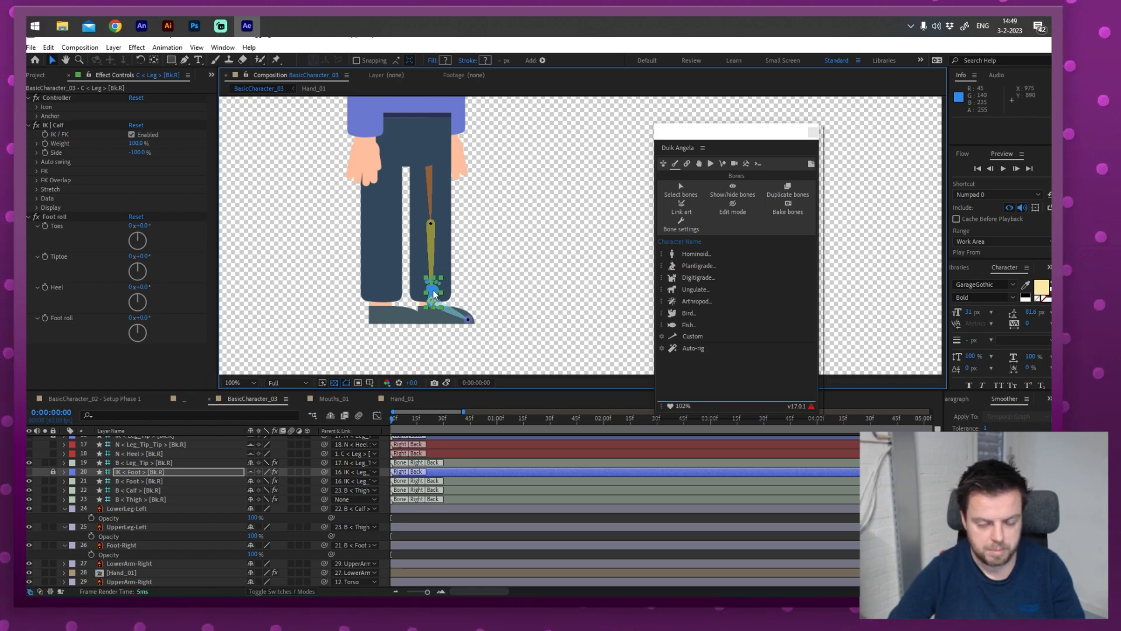
left_click_drag(429, 300, 426, 240)
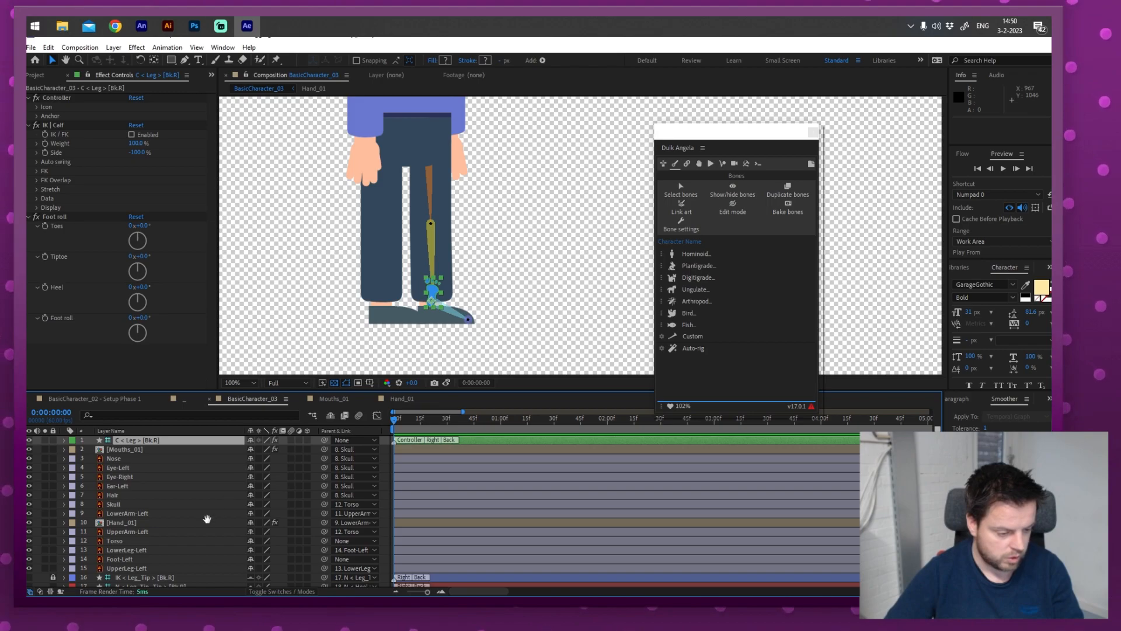
scroll("down", 3)
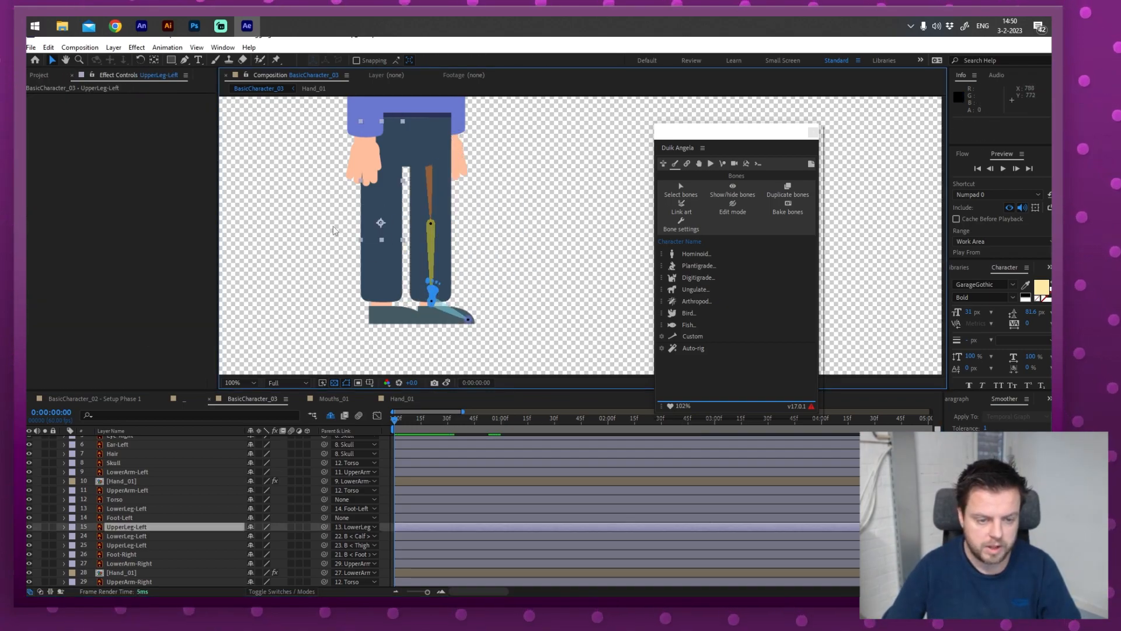
Step: Build Duik bones for the left leg and auto-rig it with layer controls hidden
left_click(375, 508)
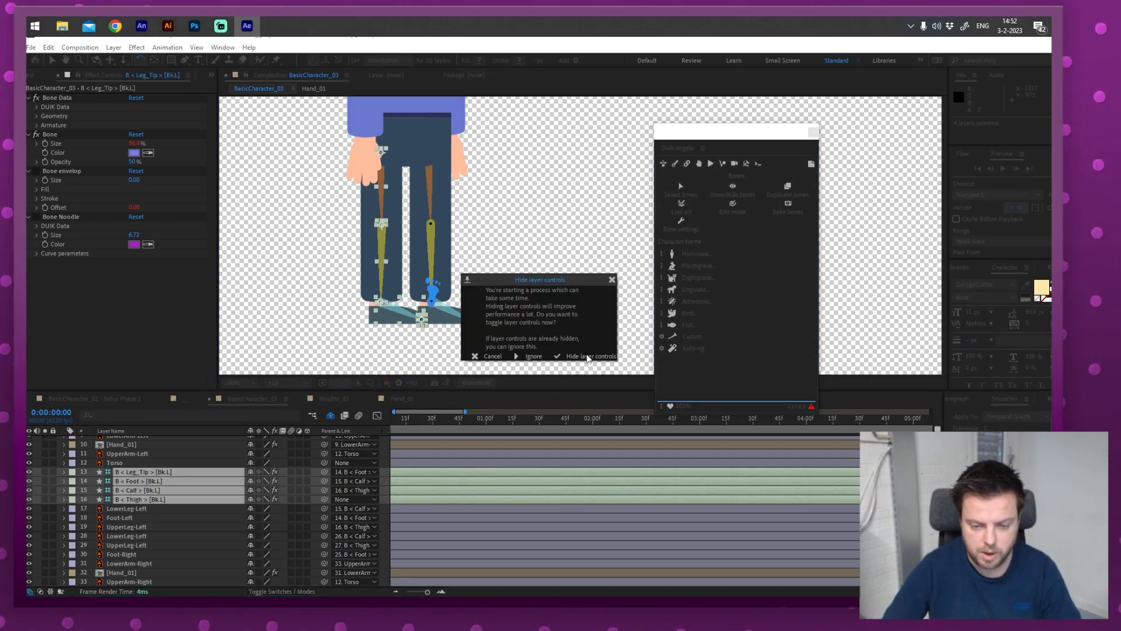
left_click(587, 355)
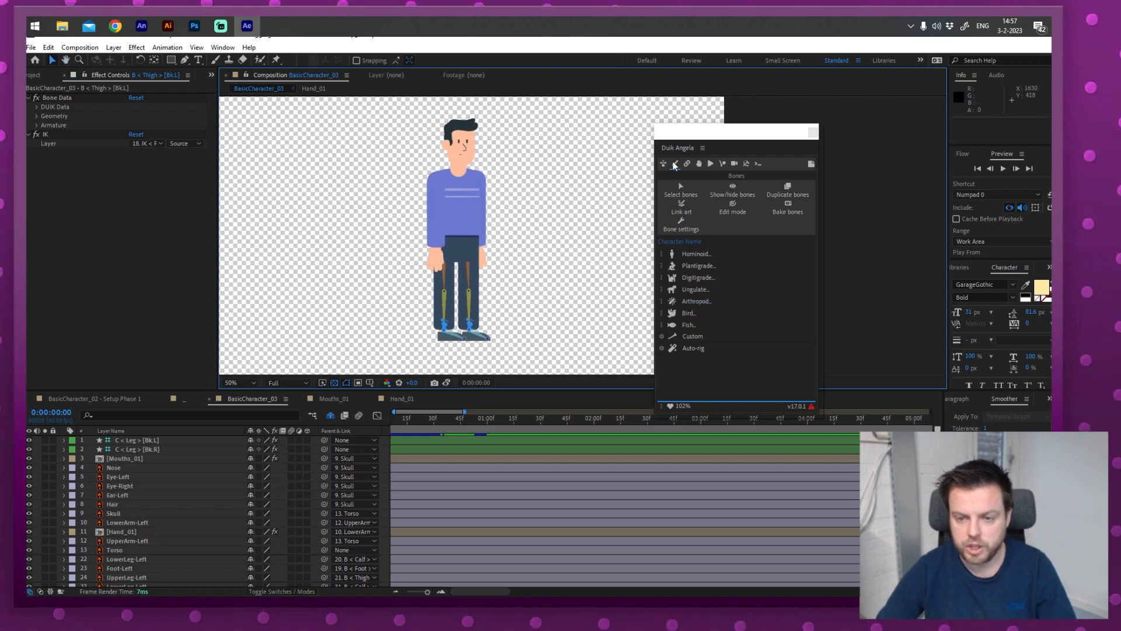
mouse_move(376, 148)
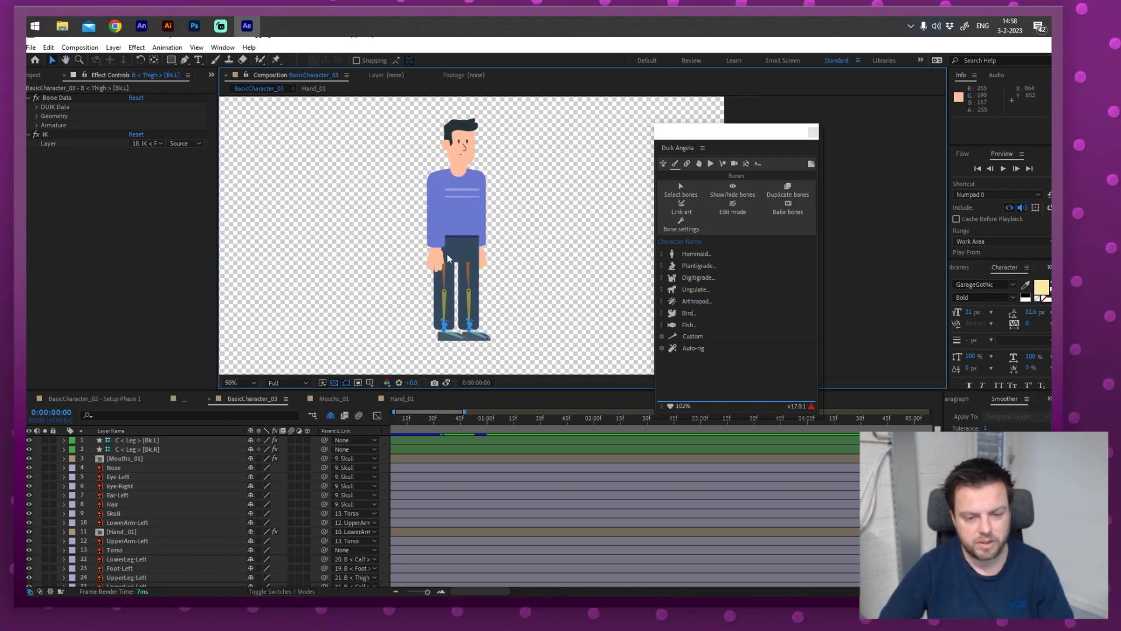
mouse_move(544, 327)
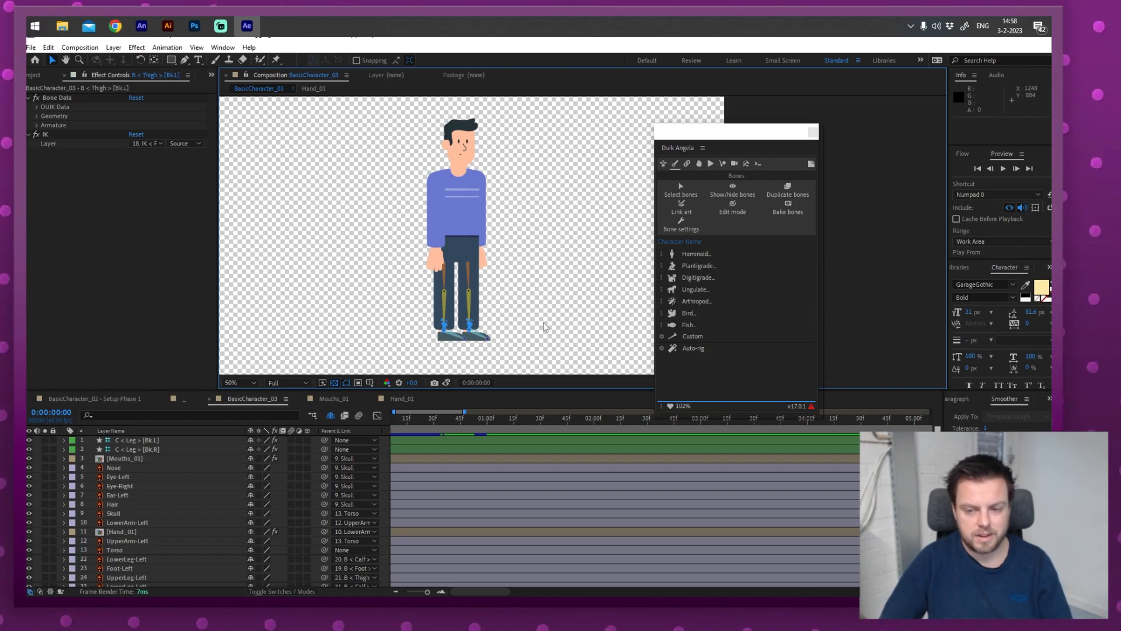
Step: Parent the left and right thigh bones, B < Thigh > [Bk.L] and [Bk.R], to 13. Torso
left_click(696, 253)
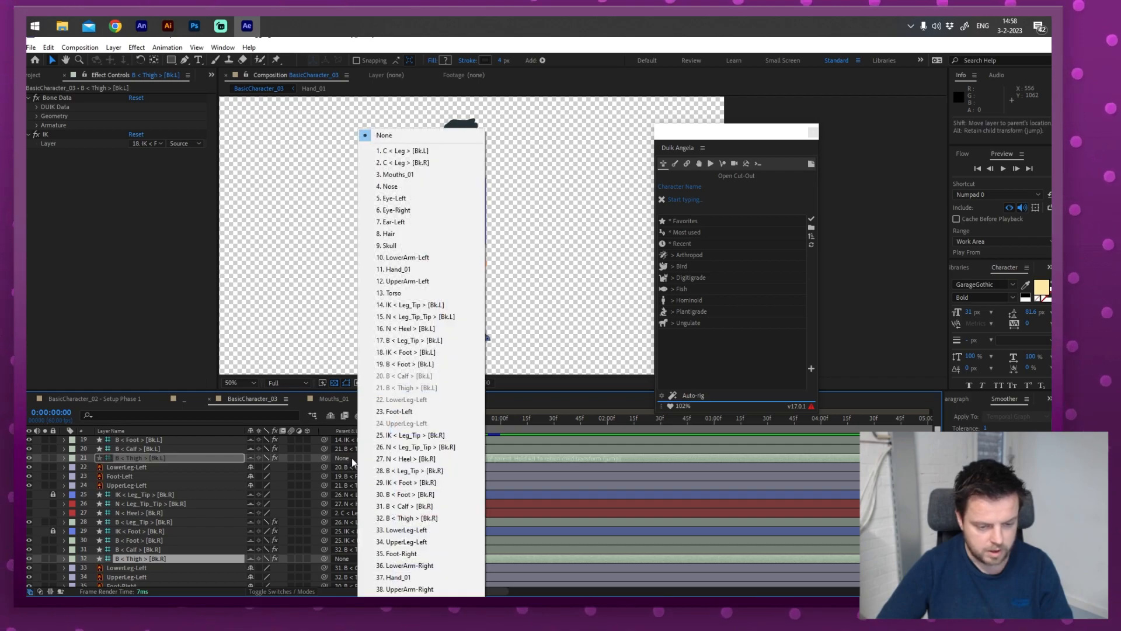
mouse_move(452, 292)
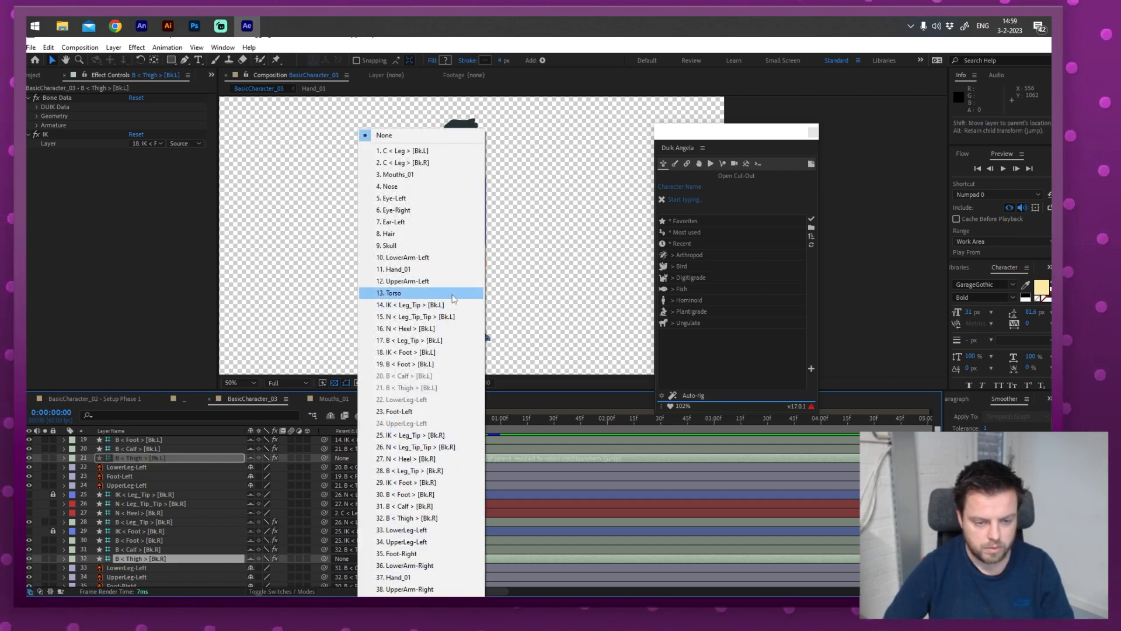
left_click(392, 292)
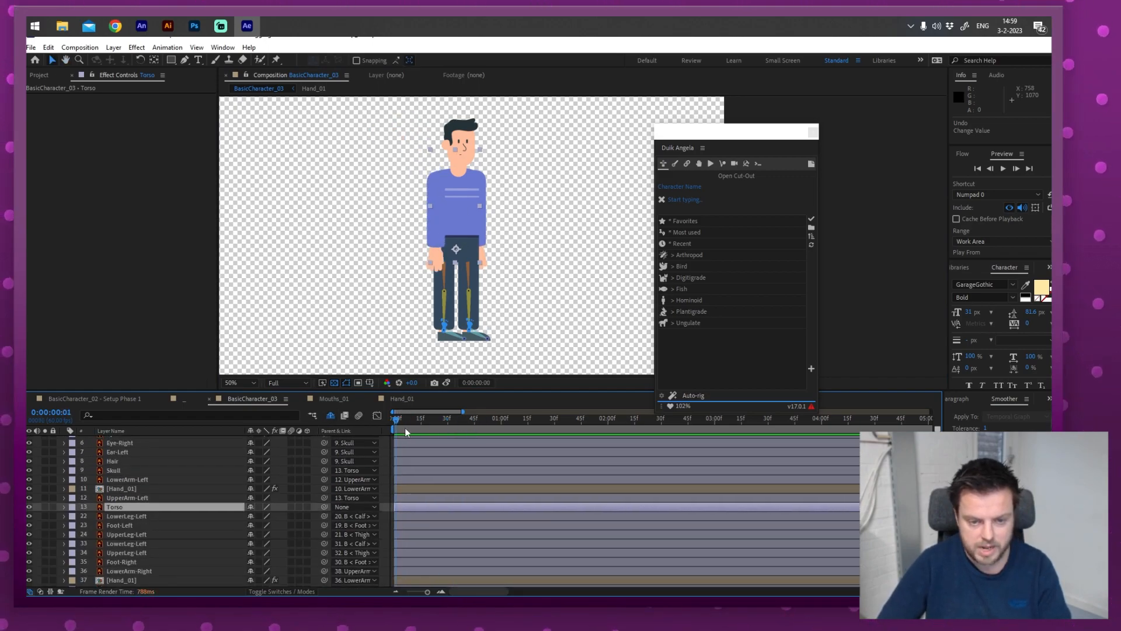
Step: Keyframe the Torso's Position and Rotation at several times, then hide the leg bone layers
left_click(64, 498)
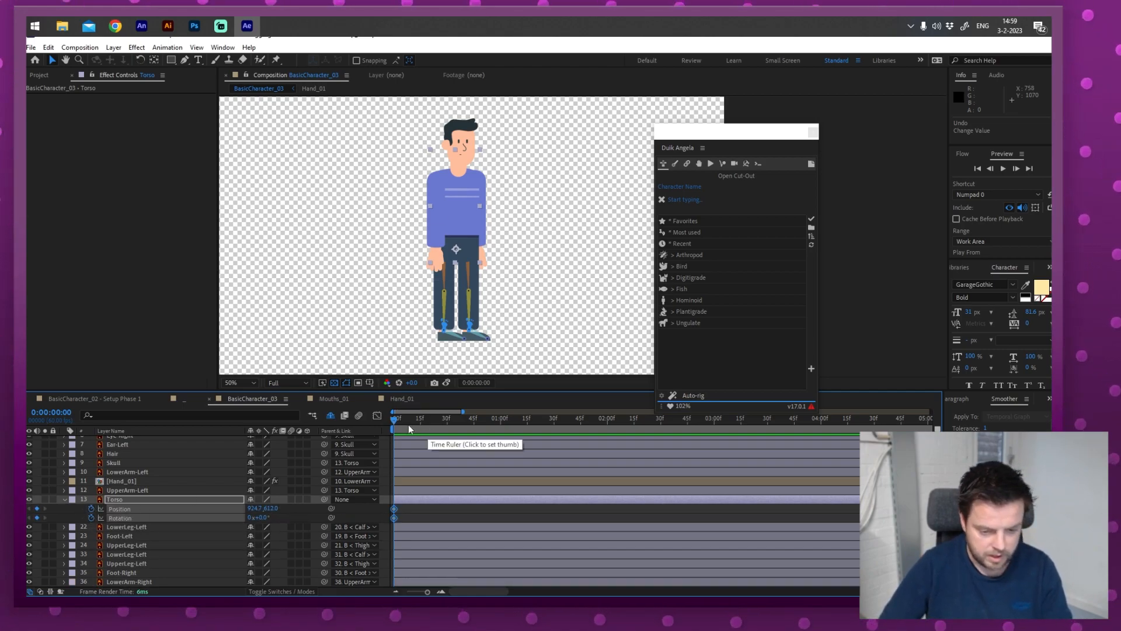
left_click(420, 416)
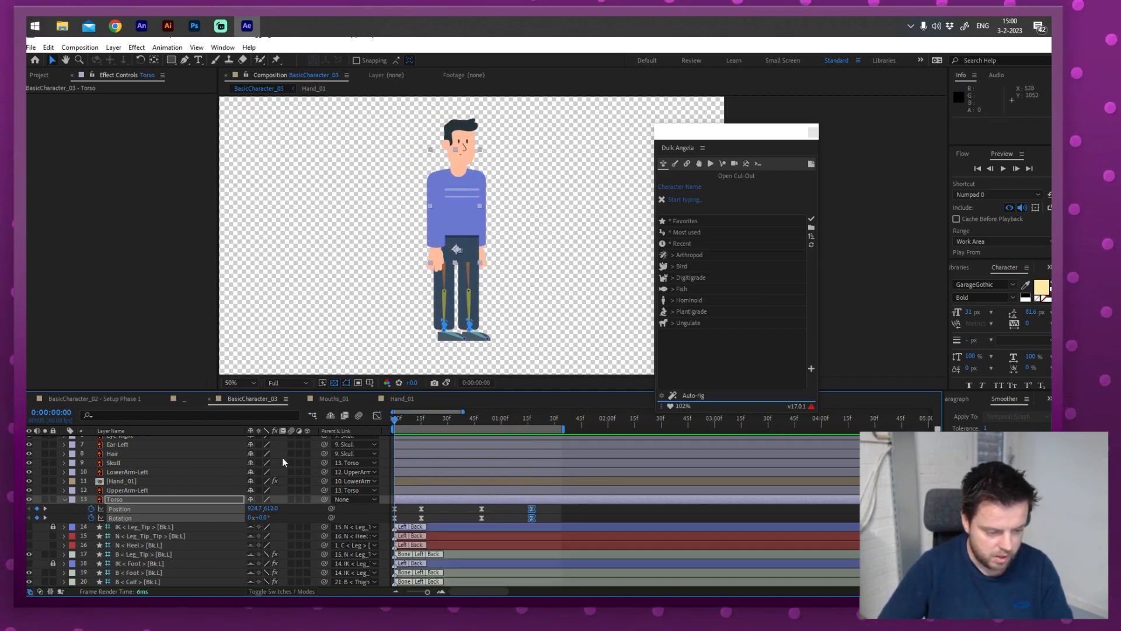
scroll("down", 3)
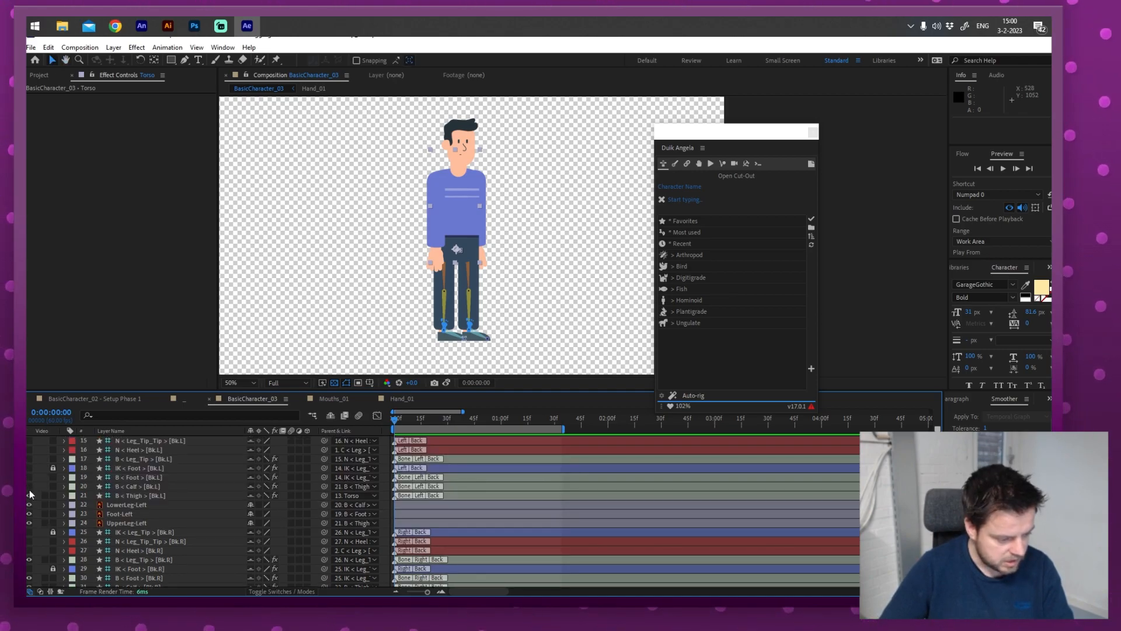
scroll("down", 3)
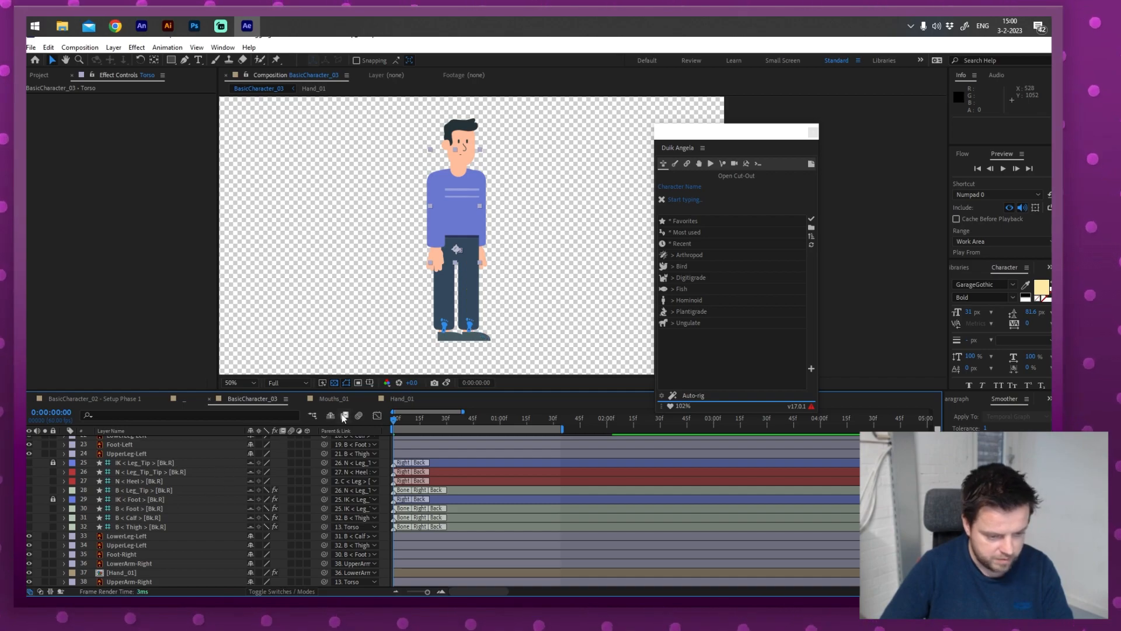
Step: Offset both C < Leg > controller icons beside their feet, then preview the walk
left_click(329, 415)
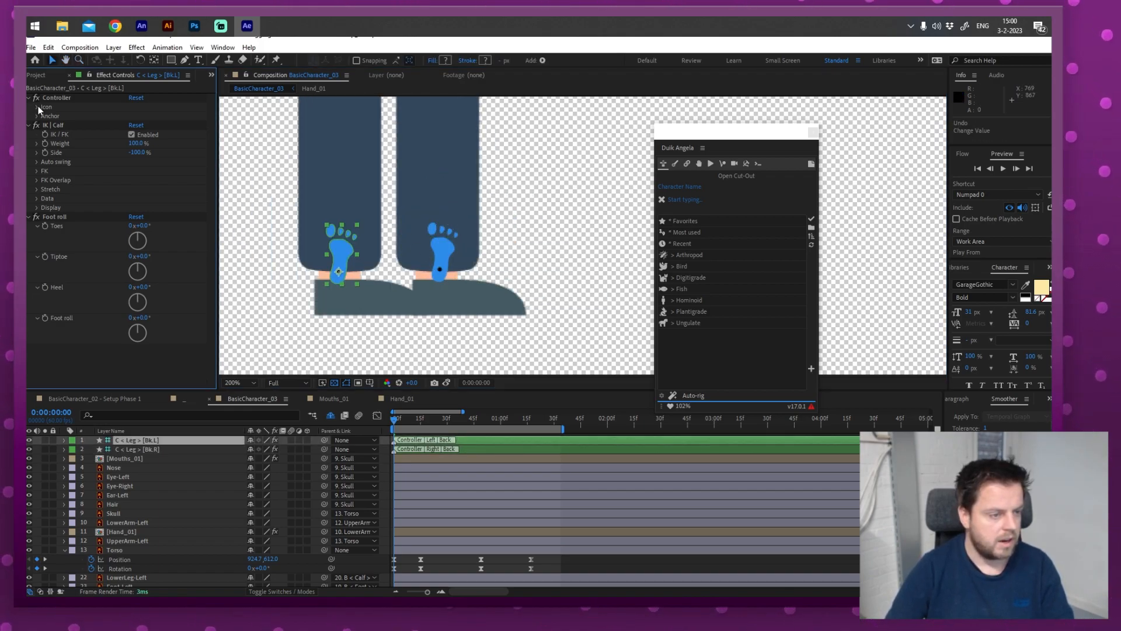
left_click(37, 107)
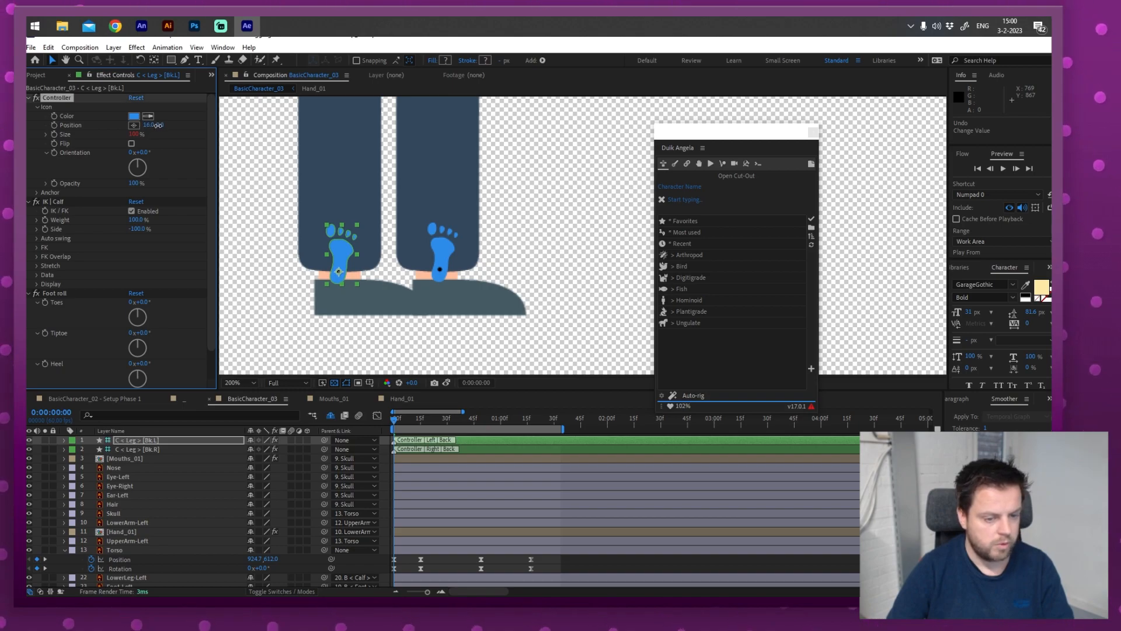
left_click(136, 448)
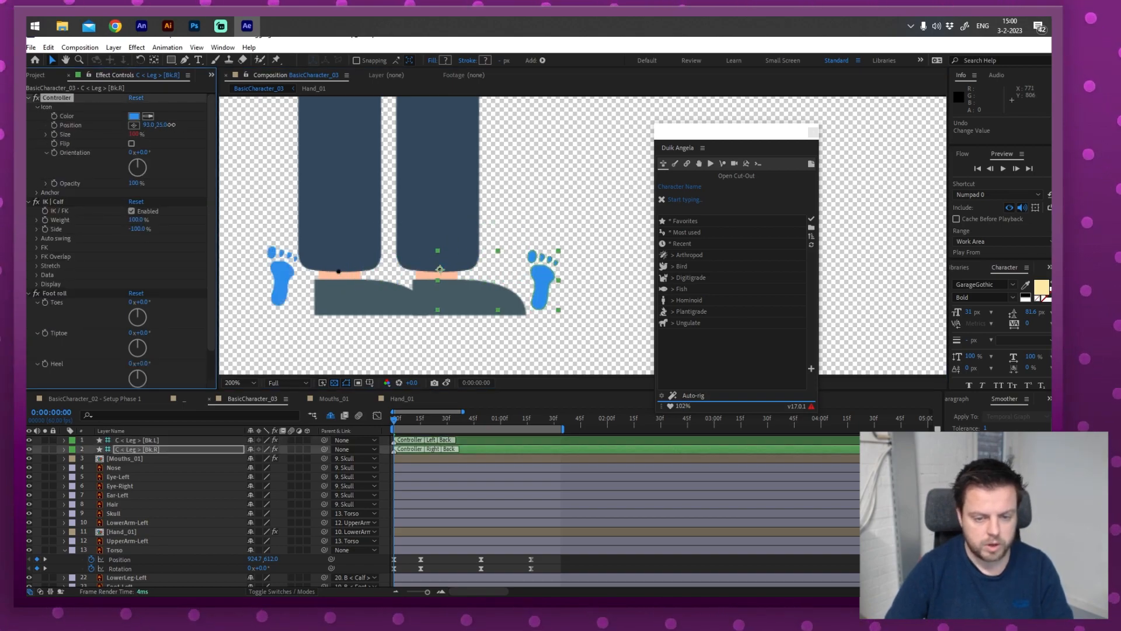
left_click(239, 381)
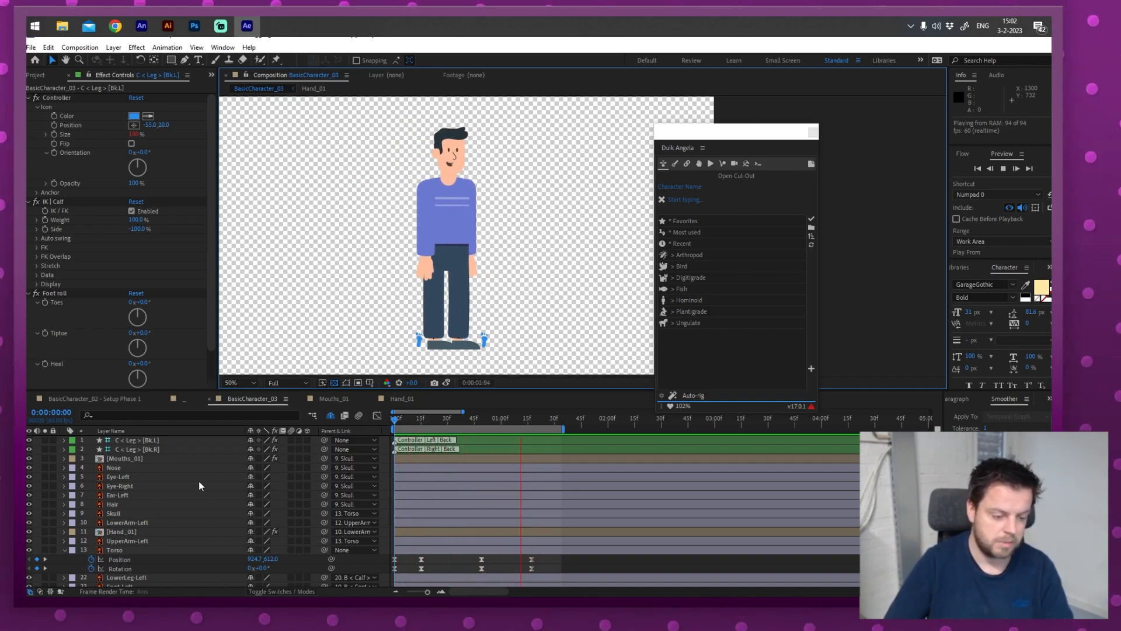
left_click(125, 458)
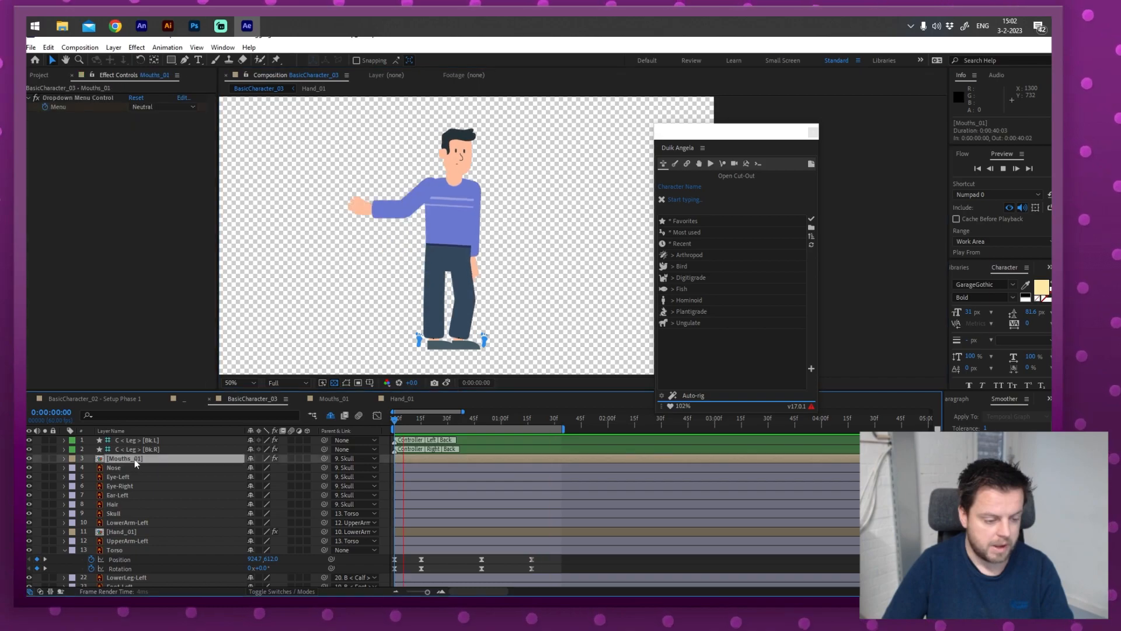